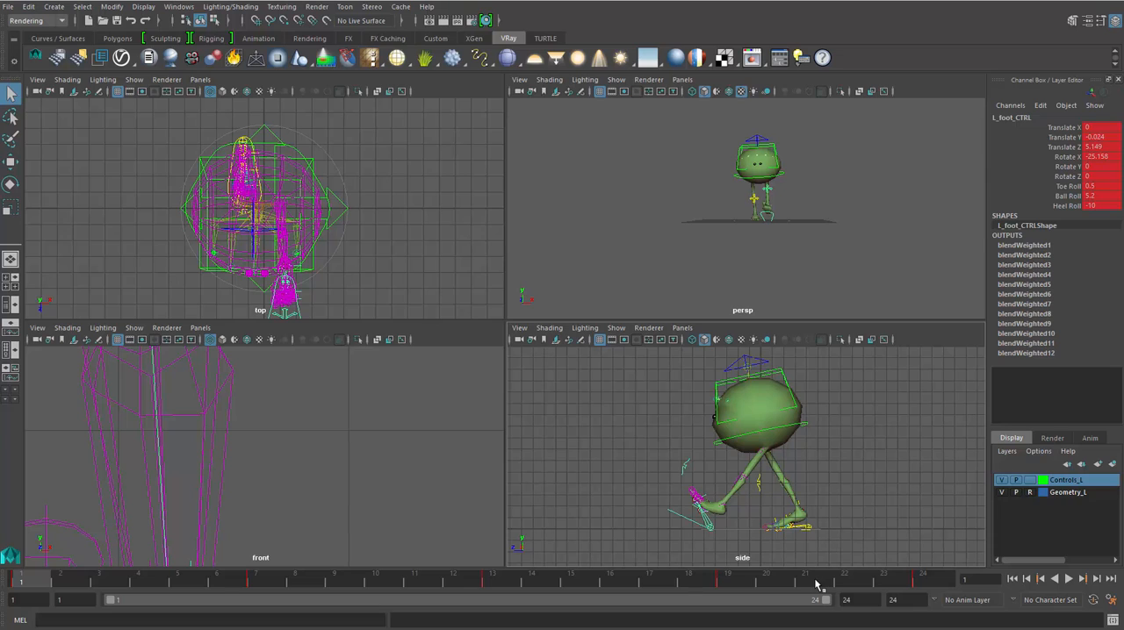
{"action": "mouse_move", "coordinate": [249, 587]}
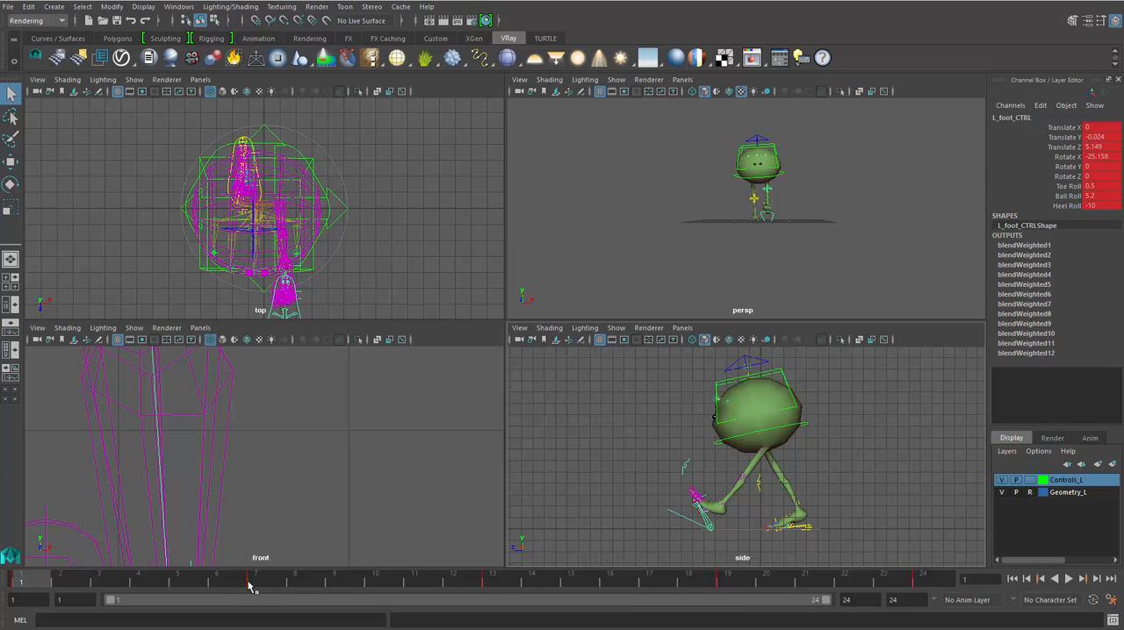
- Lower the ball body via root_CTRL at the first walk frame, then step frames with L_foot_CTRL
{"action": "left_click", "coordinate": [253, 585]}
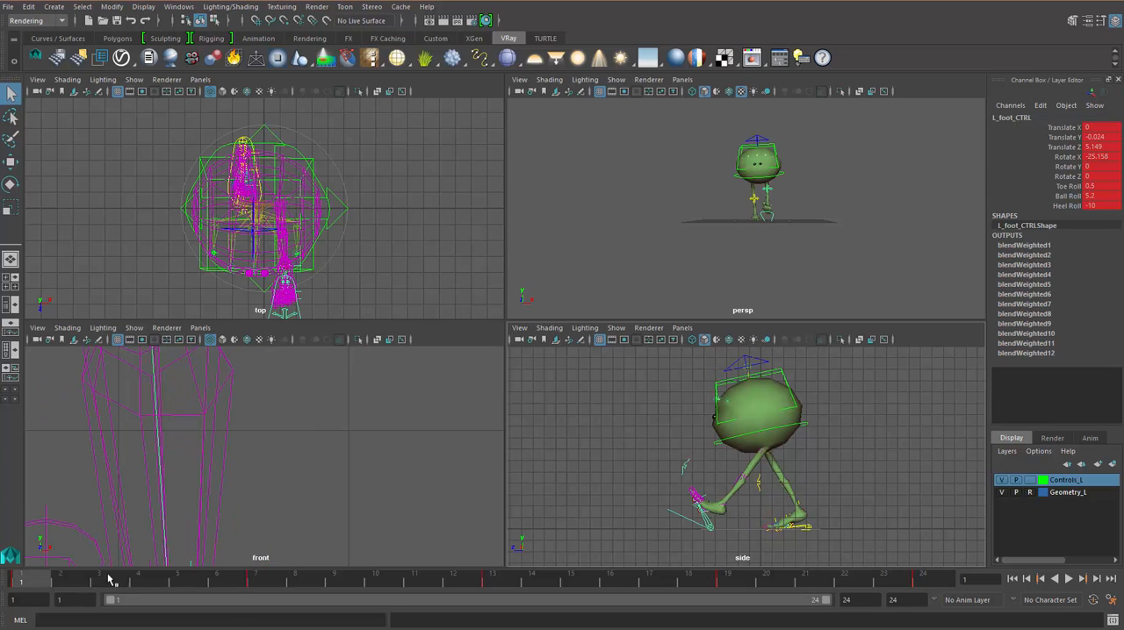
{"action": "mouse_move", "coordinate": [711, 506]}
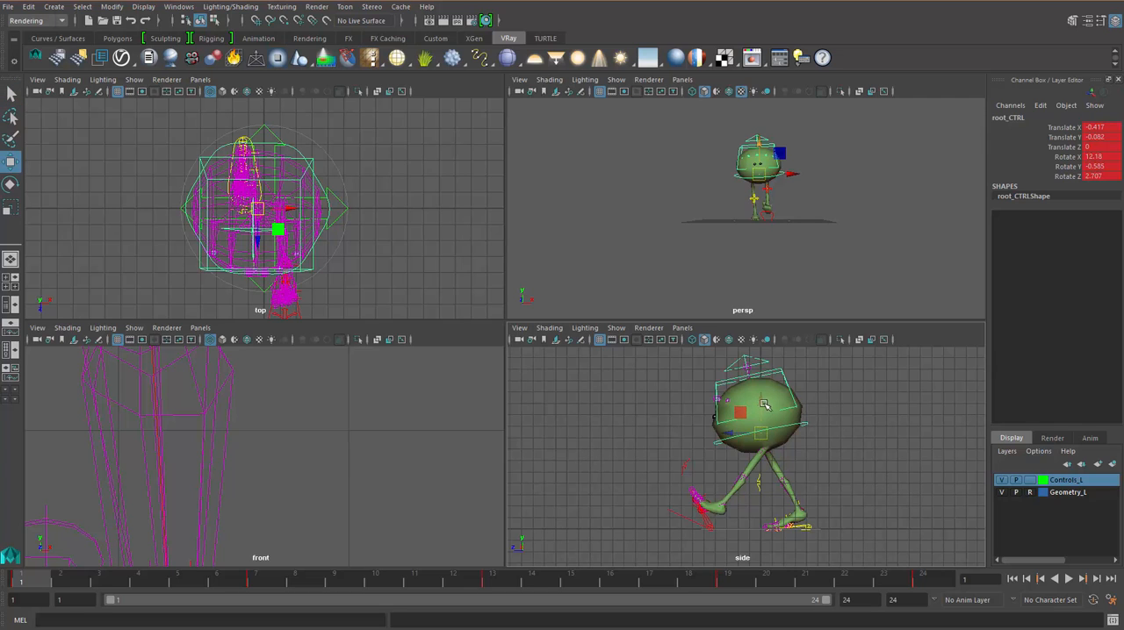
{"action": "left_click_drag", "start_coordinate": [764, 404], "coordinate": [751, 422]}
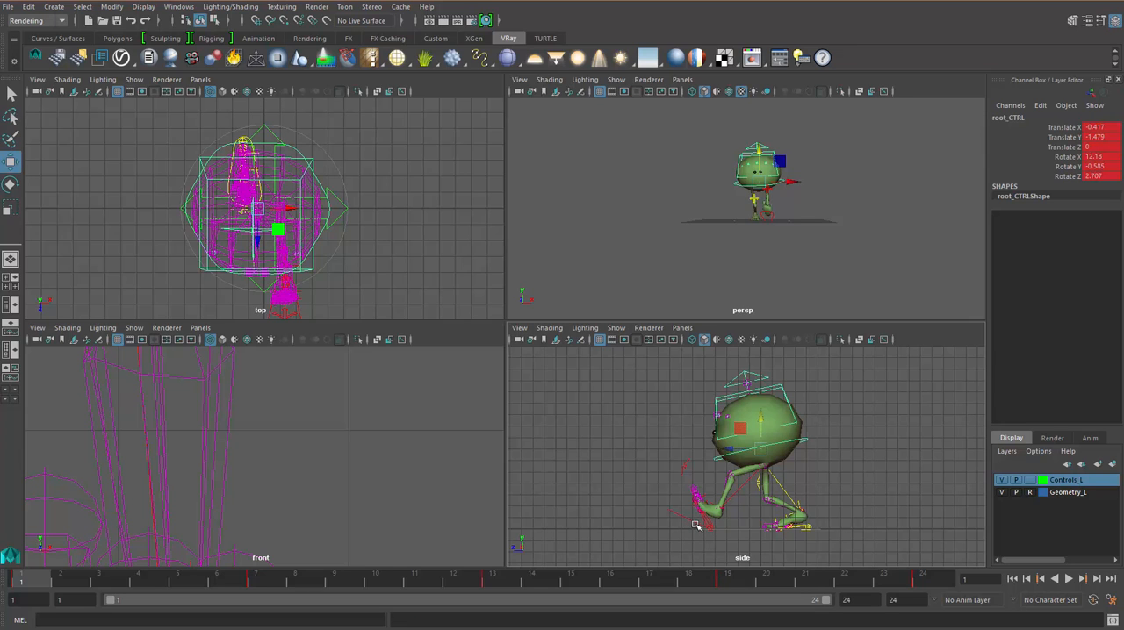
{"action": "left_click", "coordinate": [711, 518]}
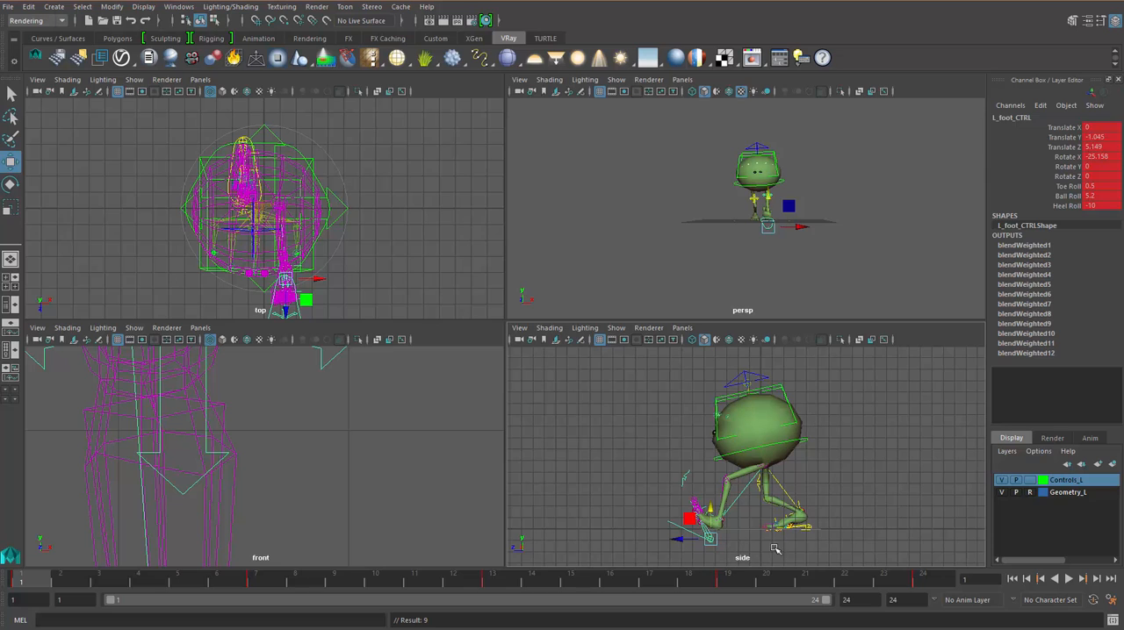
{"action": "left_click", "coordinate": [254, 583]}
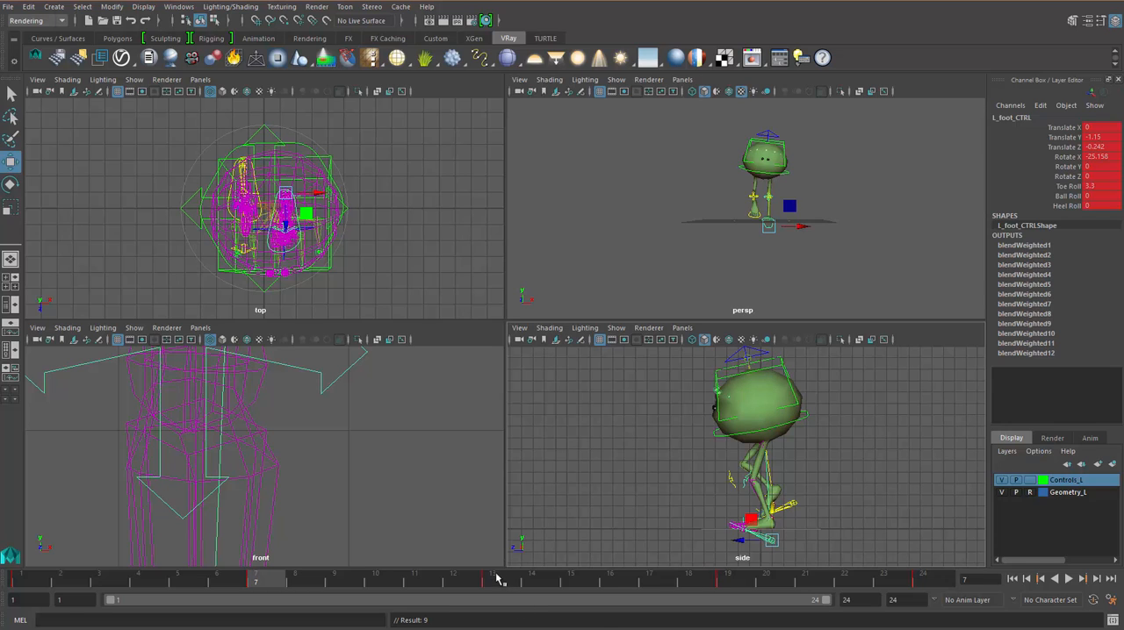
- Adjust the body height on root_CTRL at the middle frame of the walk
{"action": "left_click", "coordinate": [490, 594]}
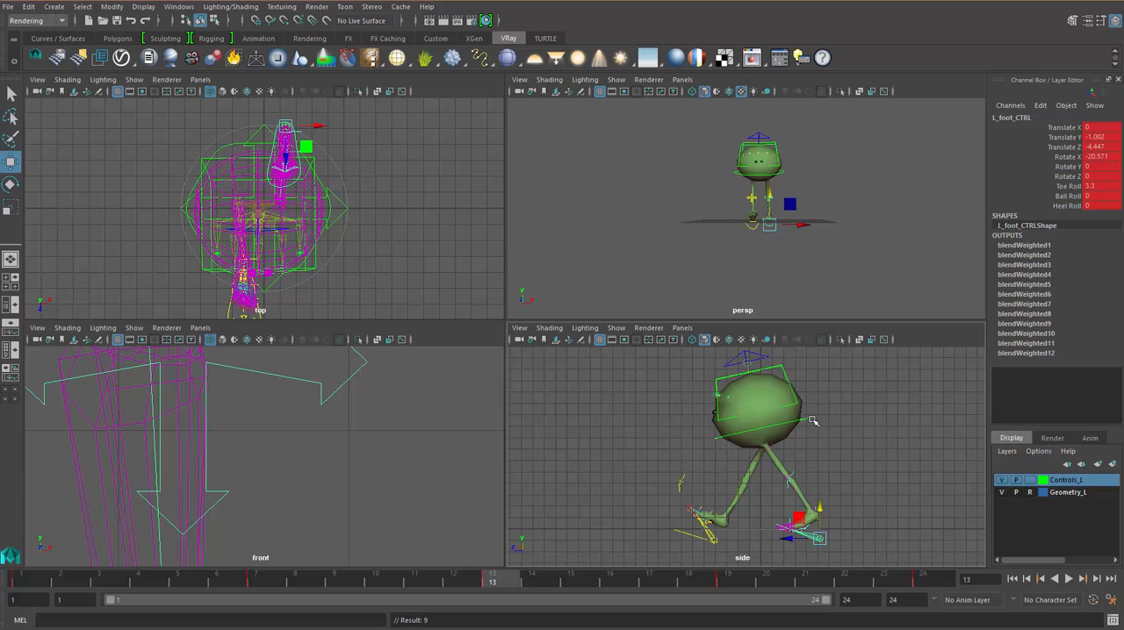
{"action": "left_click", "coordinate": [758, 404]}
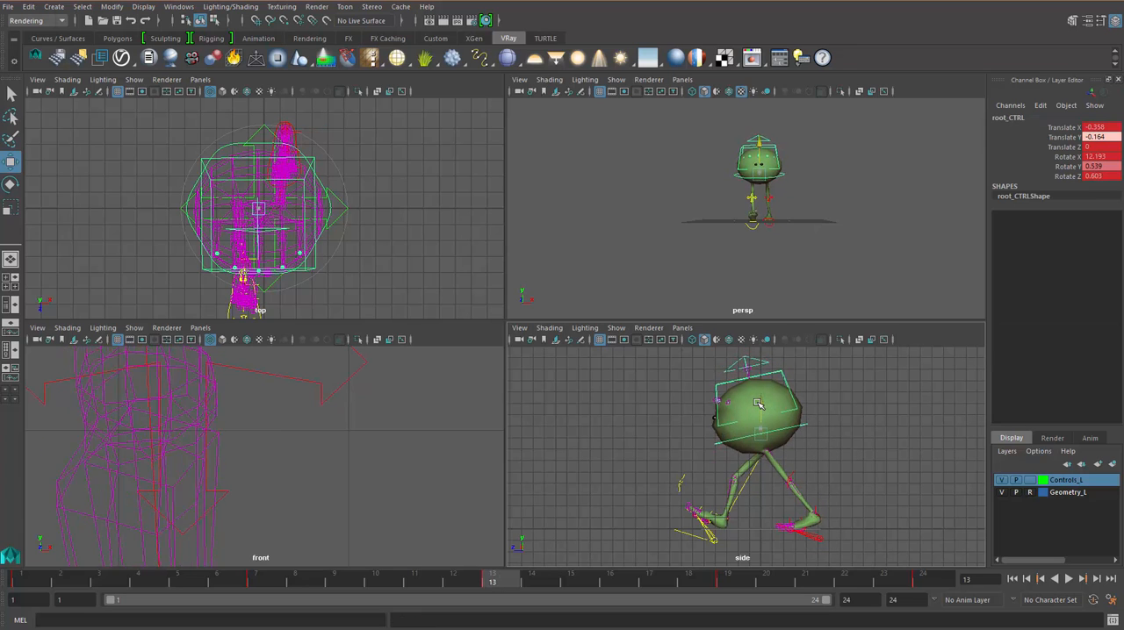
{"action": "left_click_drag", "start_coordinate": [758, 404], "coordinate": [758, 411]}
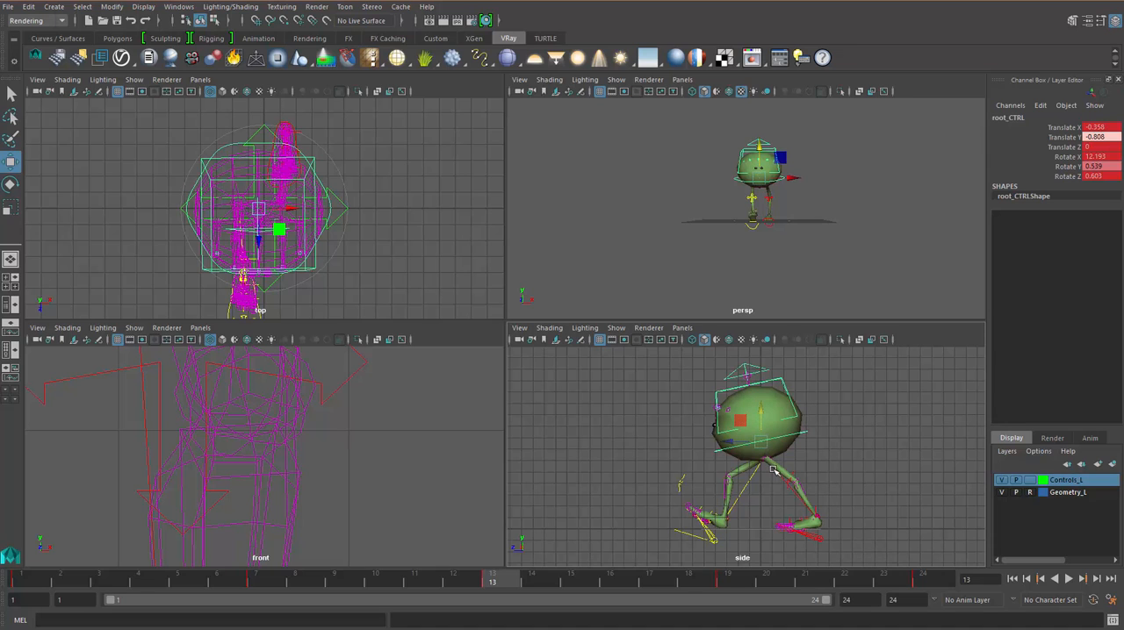
- Reposition L_knee_CTRL mid-cycle and R_knee_CTRL at the last frame to change the leg bend
{"action": "left_click", "coordinate": [760, 471]}
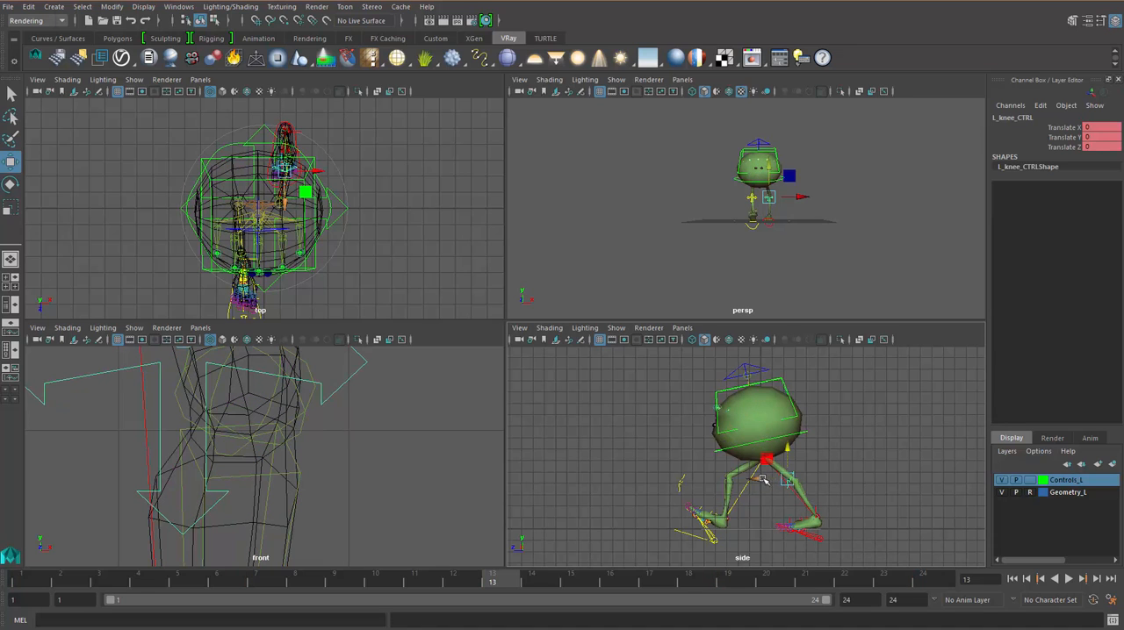
{"action": "left_click_drag", "start_coordinate": [764, 481], "coordinate": [775, 460]}
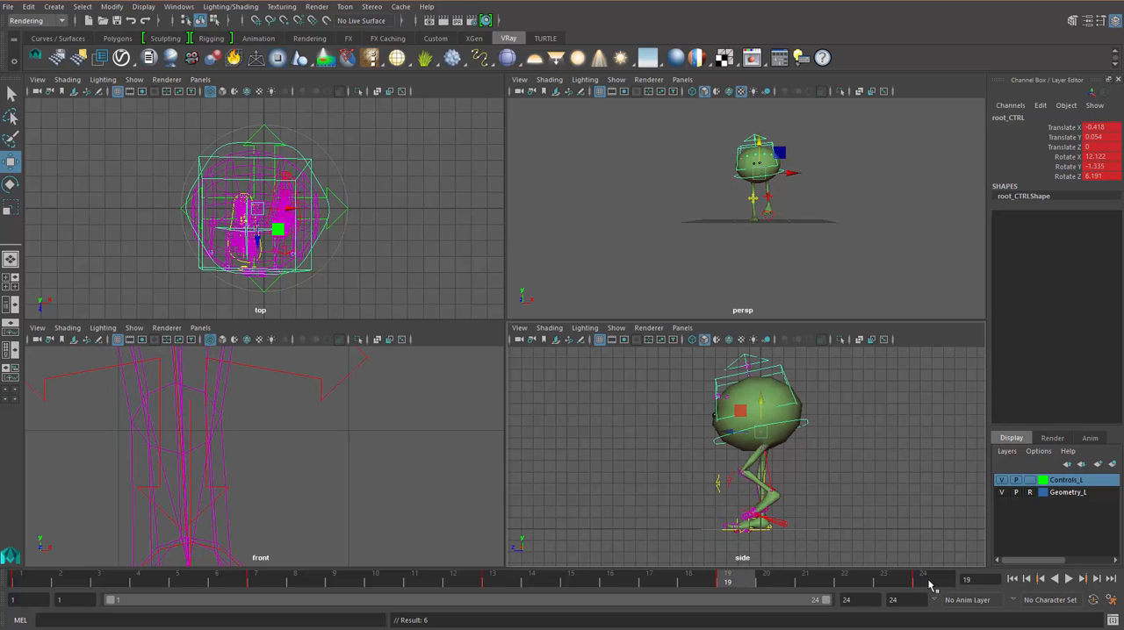
{"action": "left_click", "coordinate": [924, 585]}
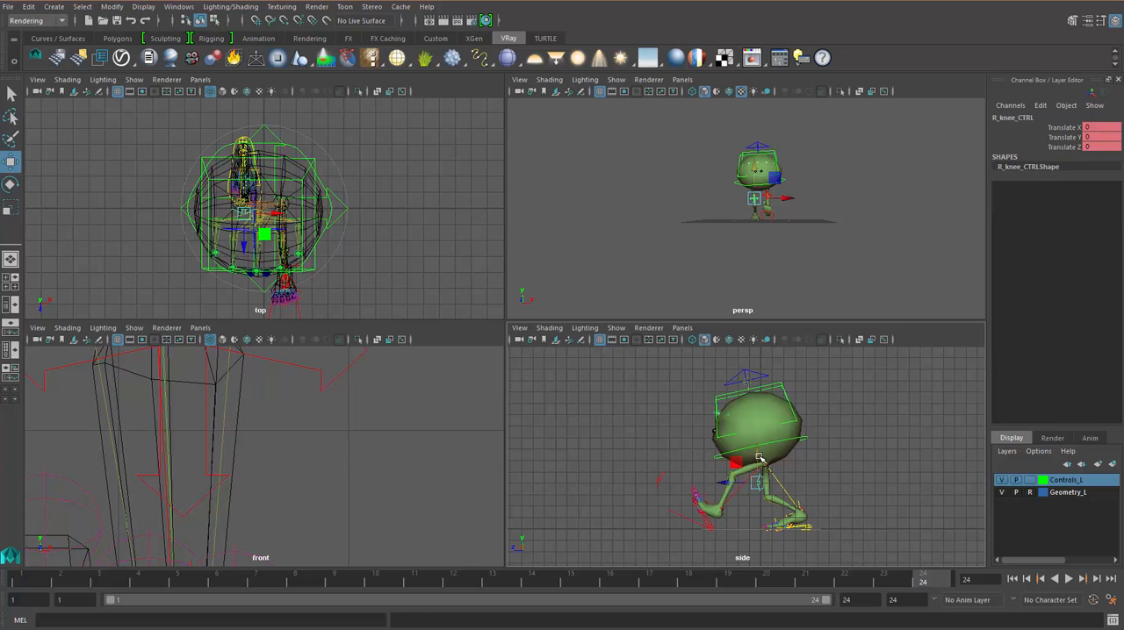
{"action": "left_click_drag", "start_coordinate": [759, 457], "coordinate": [741, 506]}
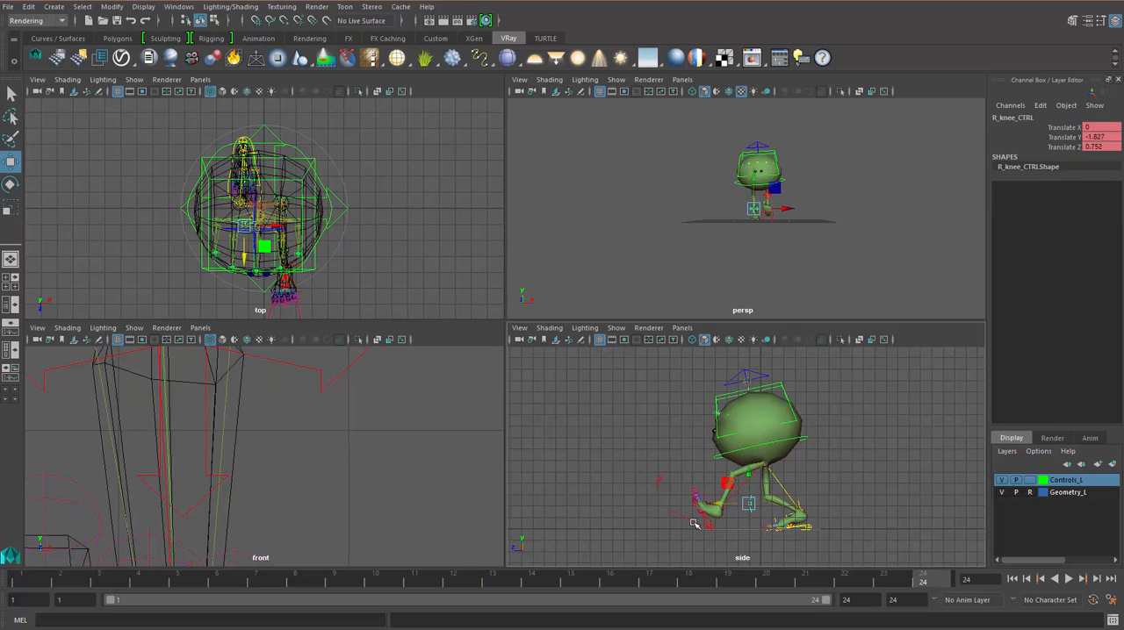
{"action": "left_click", "coordinate": [702, 527]}
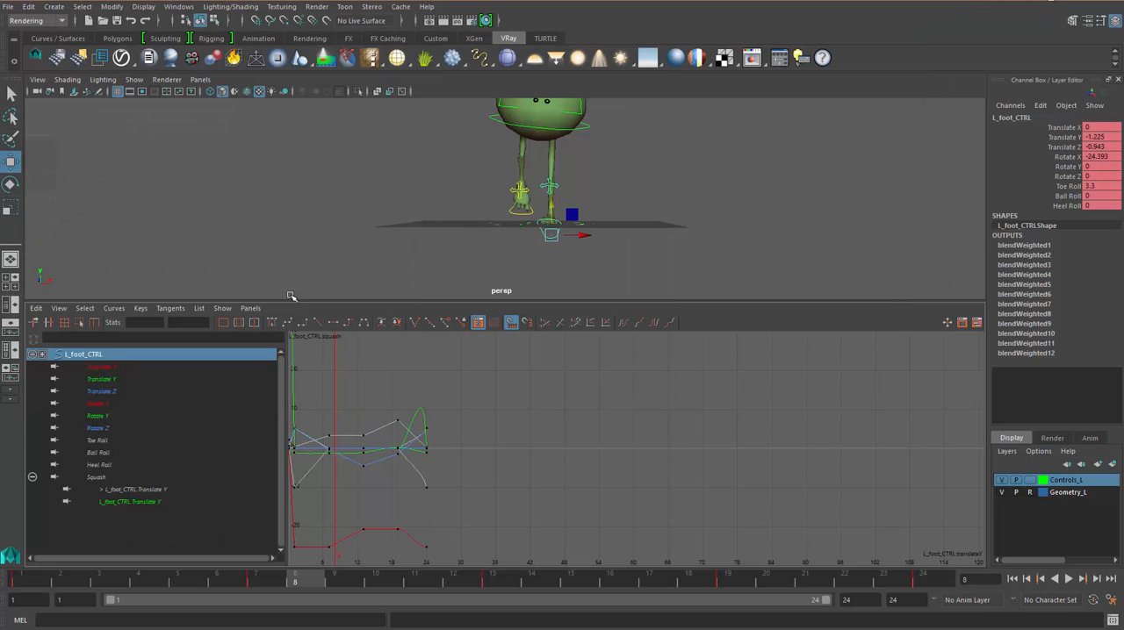
- Frame the L_foot_CTRL animation curves to fill the Graph Editor
{"action": "left_click", "coordinate": [58, 309]}
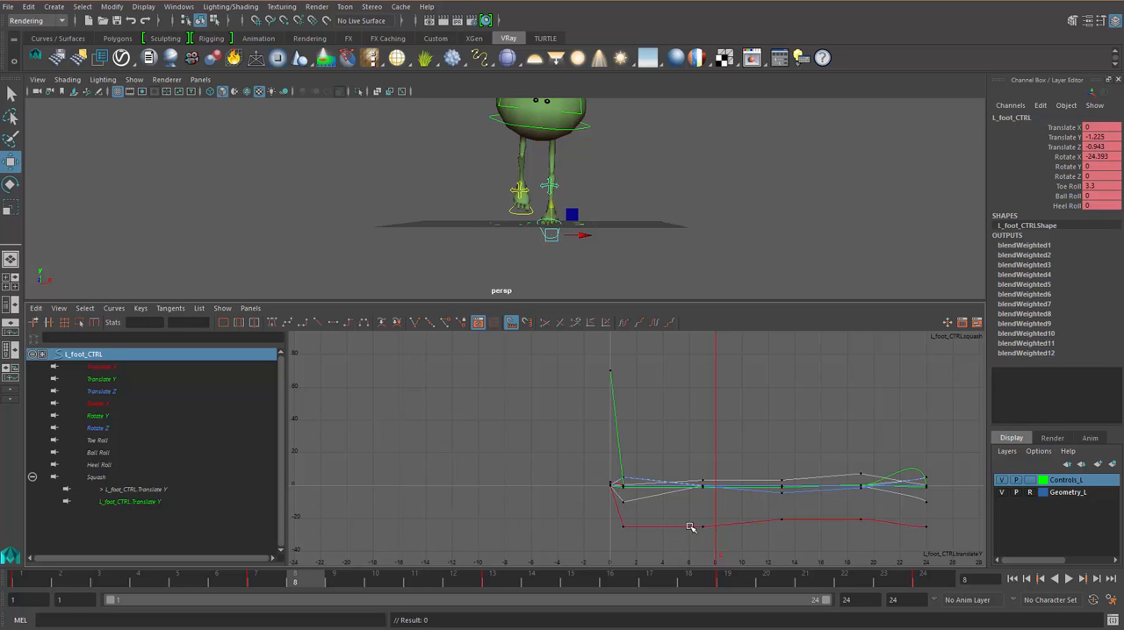
{"action": "mouse_move", "coordinate": [590, 480]}
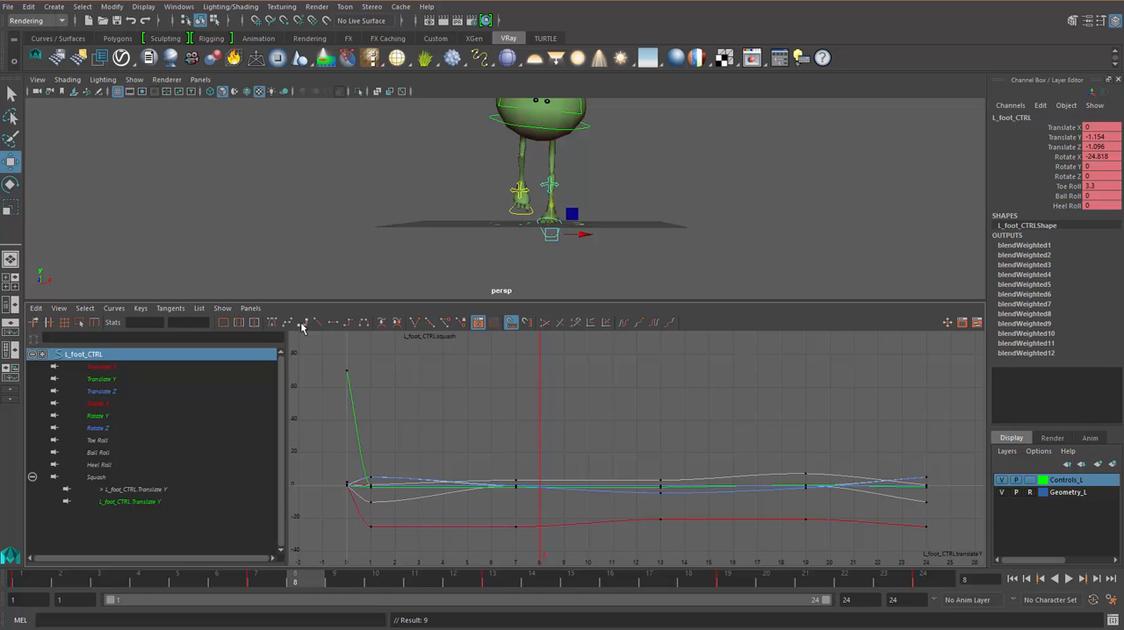
{"action": "mouse_move", "coordinate": [319, 351]}
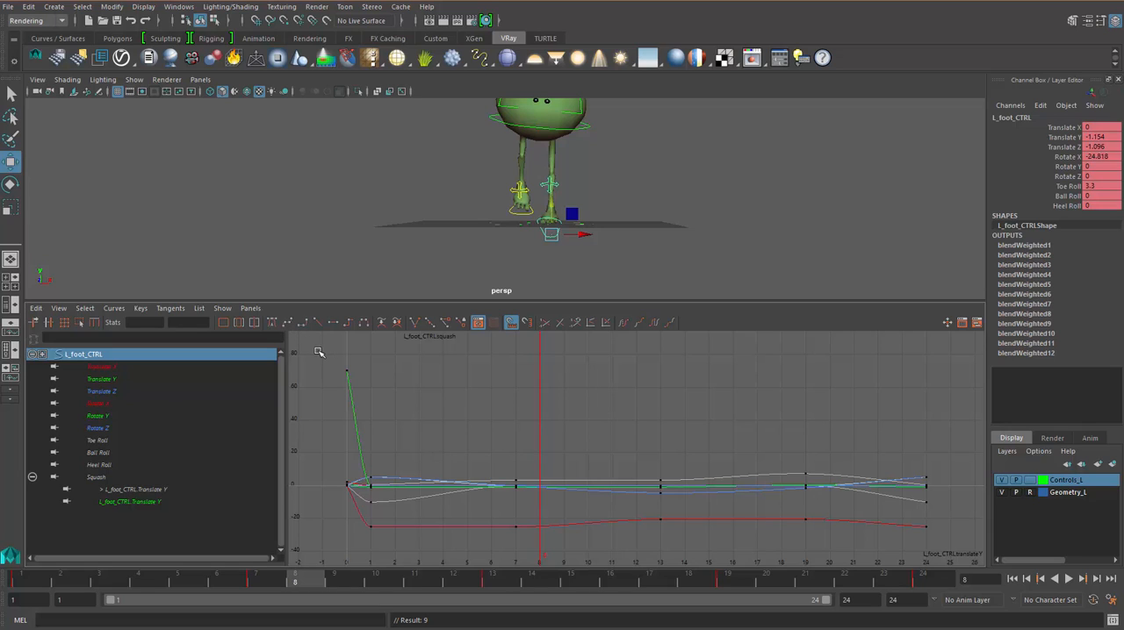
{"action": "mouse_move", "coordinate": [130, 374]}
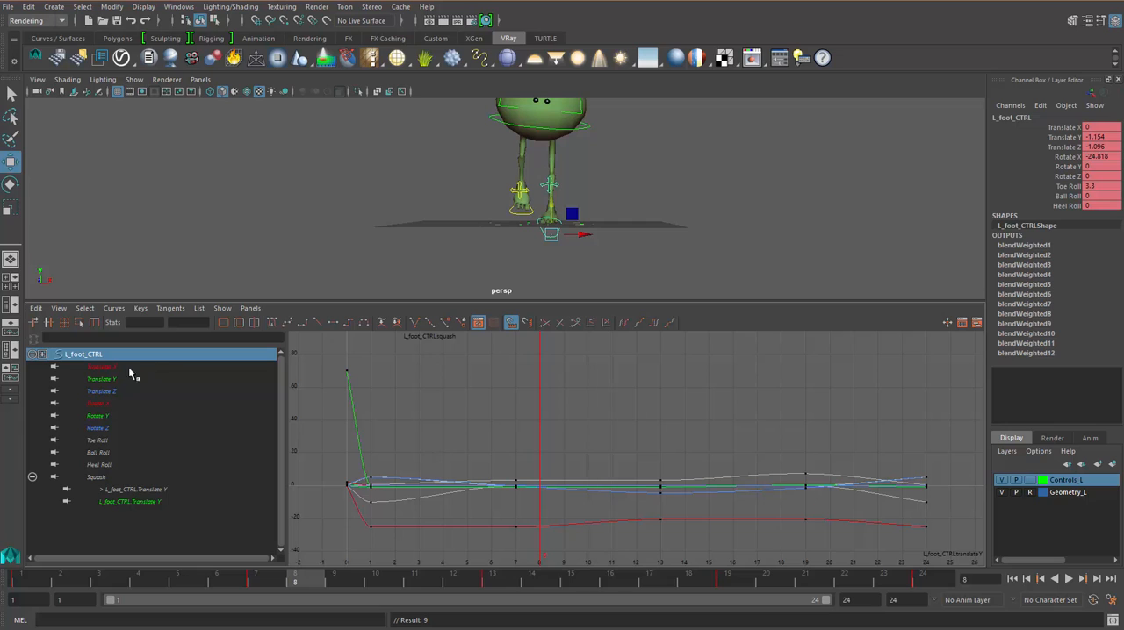
- Isolate the left foot's Translate Y curve, Frame All, and scrub frames to watch the foot rise
{"action": "left_click", "coordinate": [97, 379]}
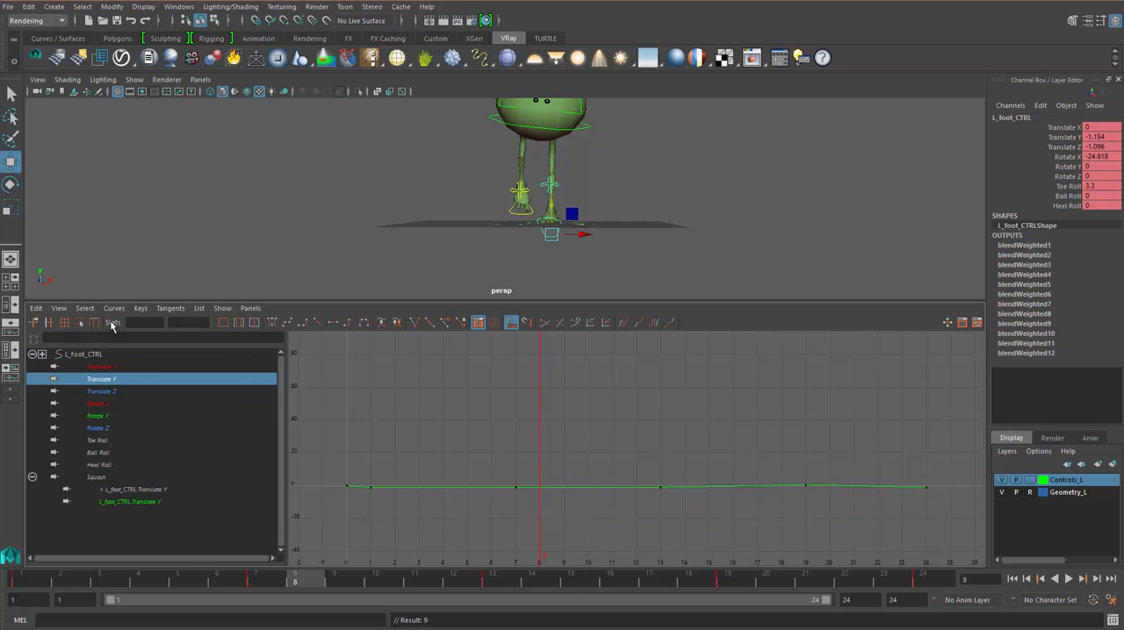
{"action": "left_click", "coordinate": [58, 309]}
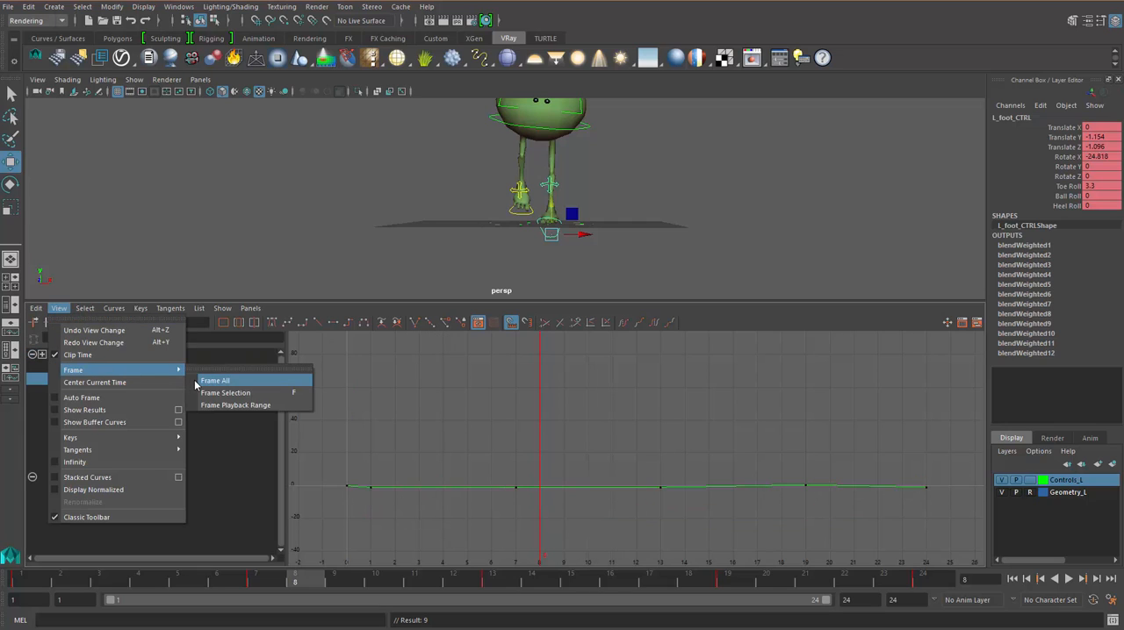
{"action": "left_click", "coordinate": [214, 379]}
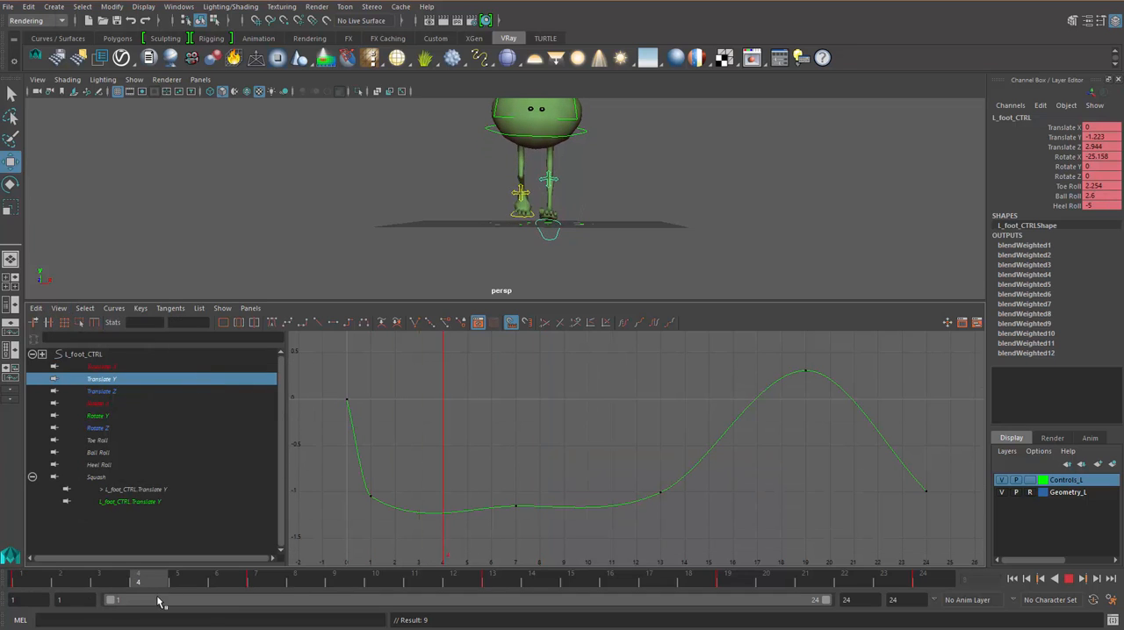
{"action": "left_click_drag", "start_coordinate": [158, 601], "coordinate": [227, 601]}
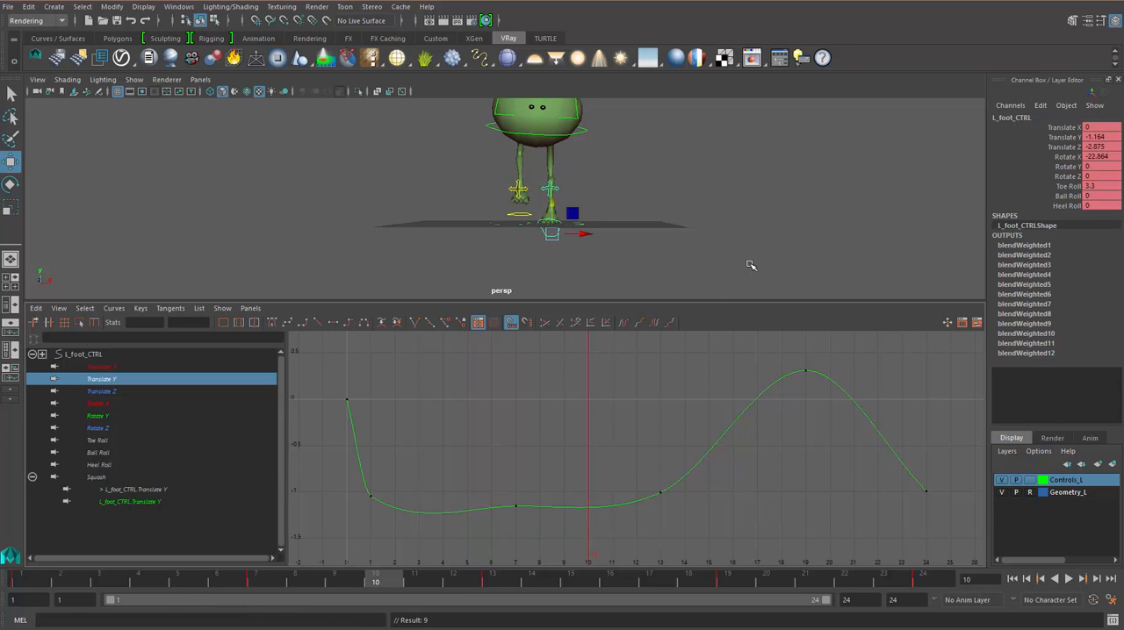
- Switch the upper view to the side camera and select the early Translate Y keys
{"action": "left_click_drag", "start_coordinate": [751, 265], "coordinate": [636, 262]}
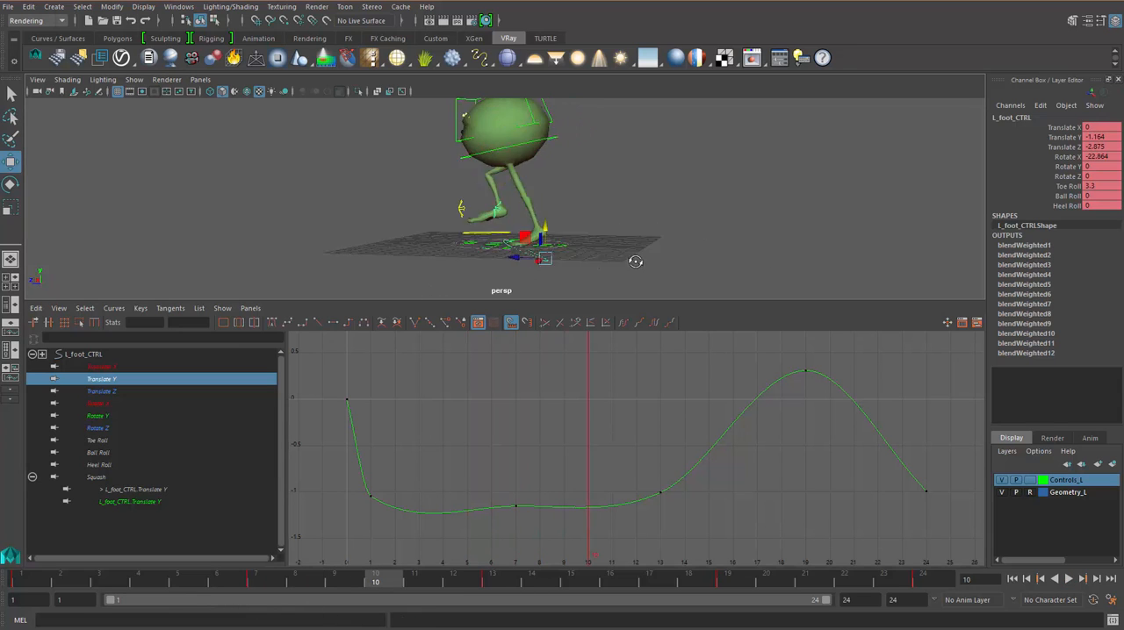
{"action": "left_click", "coordinate": [197, 79]}
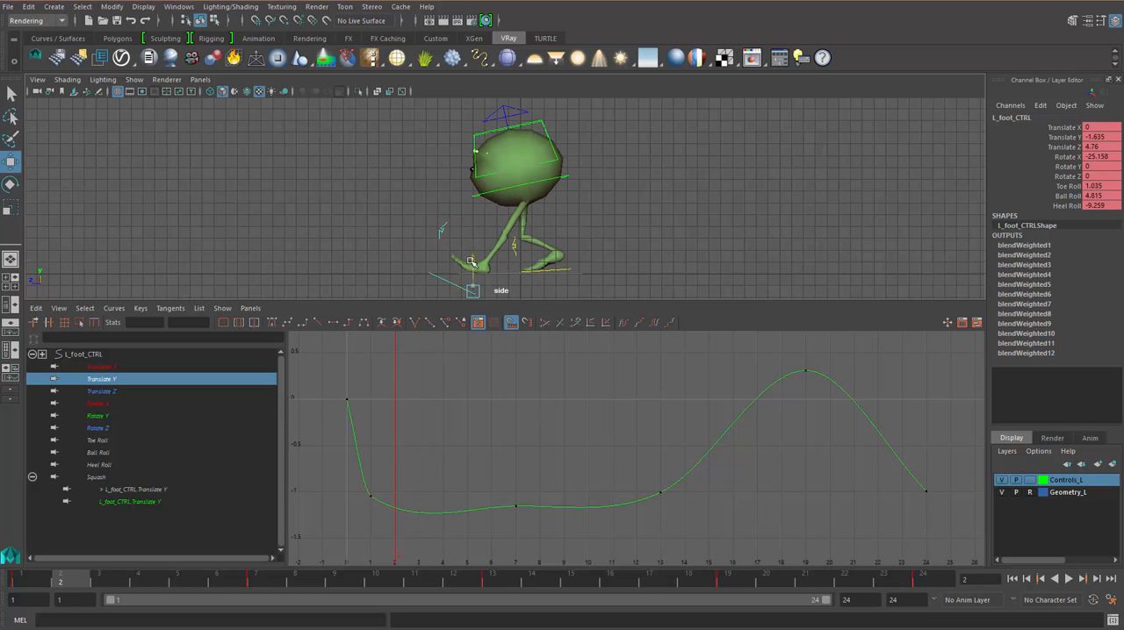
{"action": "left_click_drag", "start_coordinate": [471, 260], "coordinate": [453, 264]}
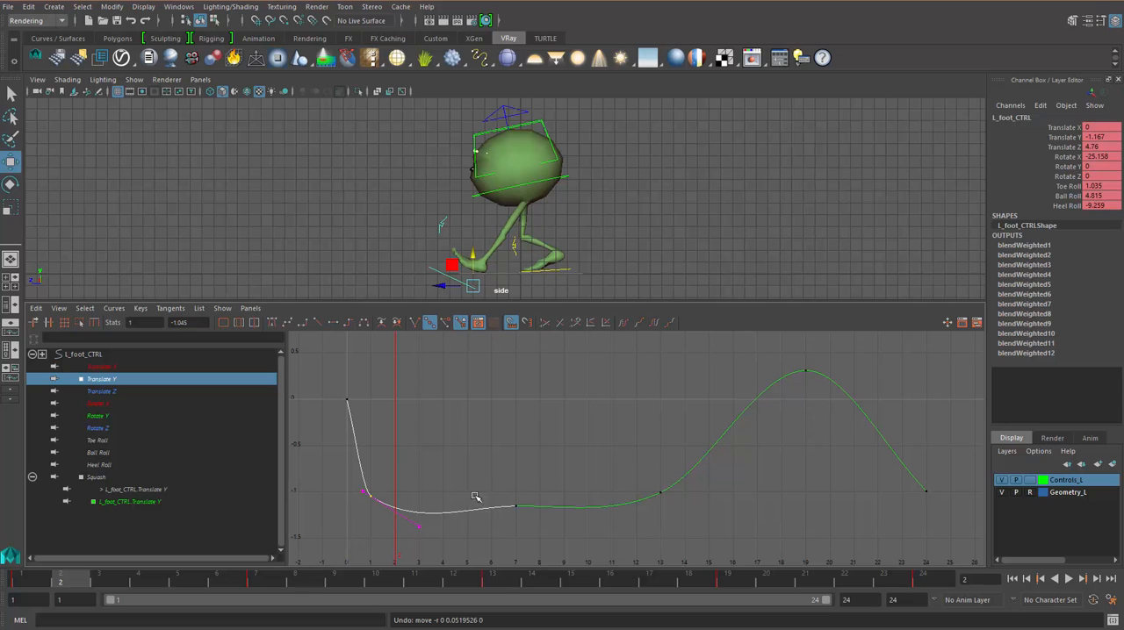
{"action": "mouse_move", "coordinate": [486, 472]}
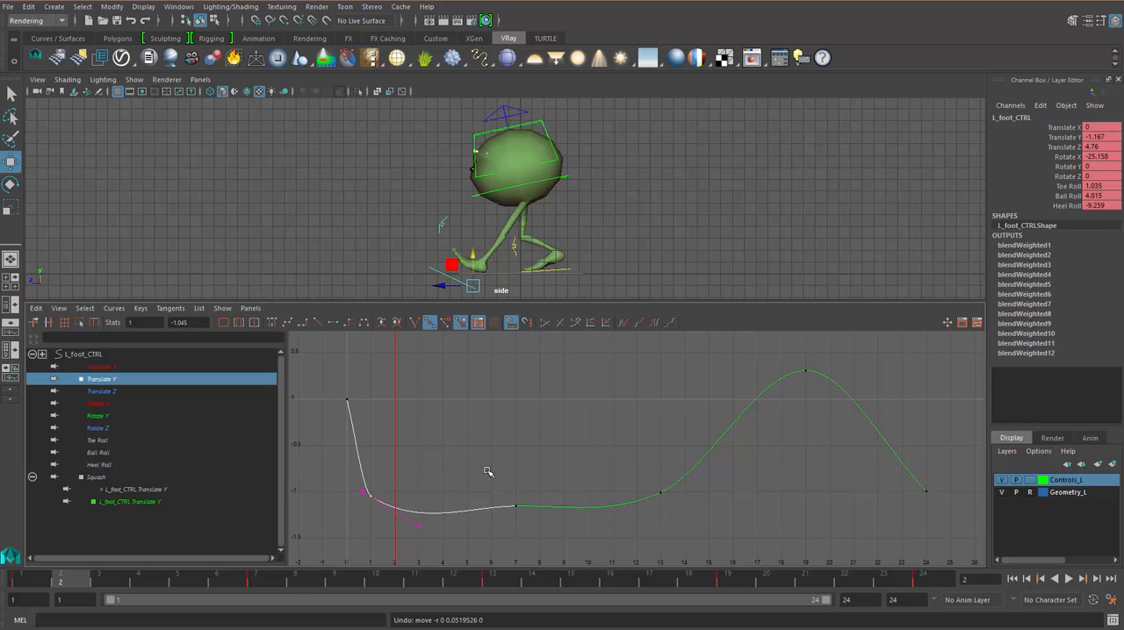
- Zero the L_foot_CTRL rotation channels and paste the zeroed key at a later frame
{"action": "left_click", "coordinate": [254, 586]}
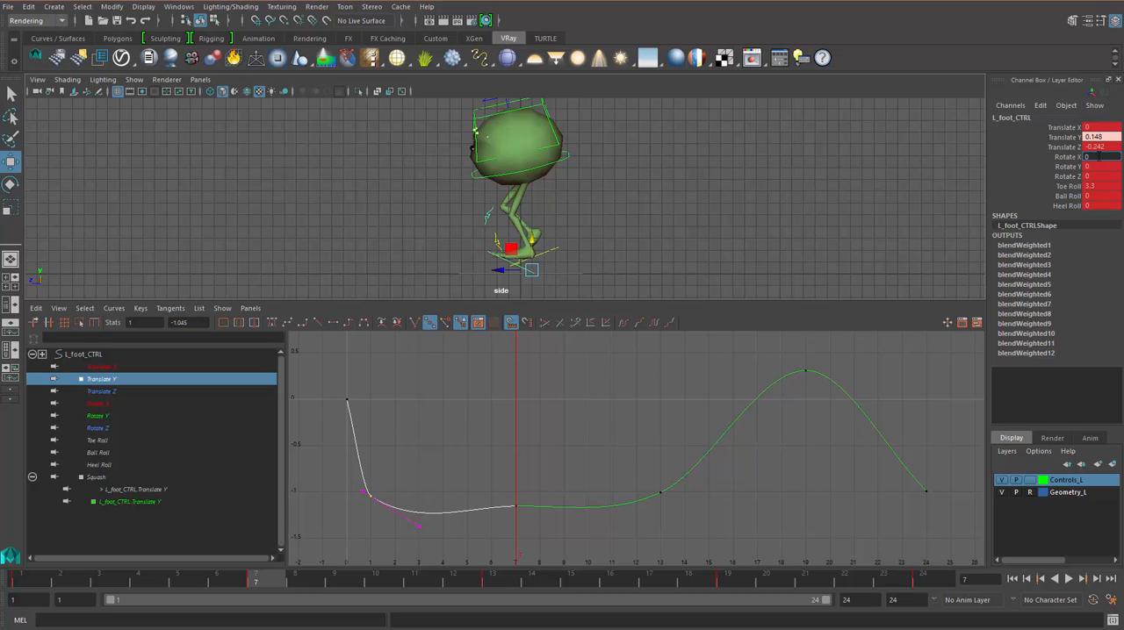
{"action": "left_click", "coordinate": [1096, 148]}
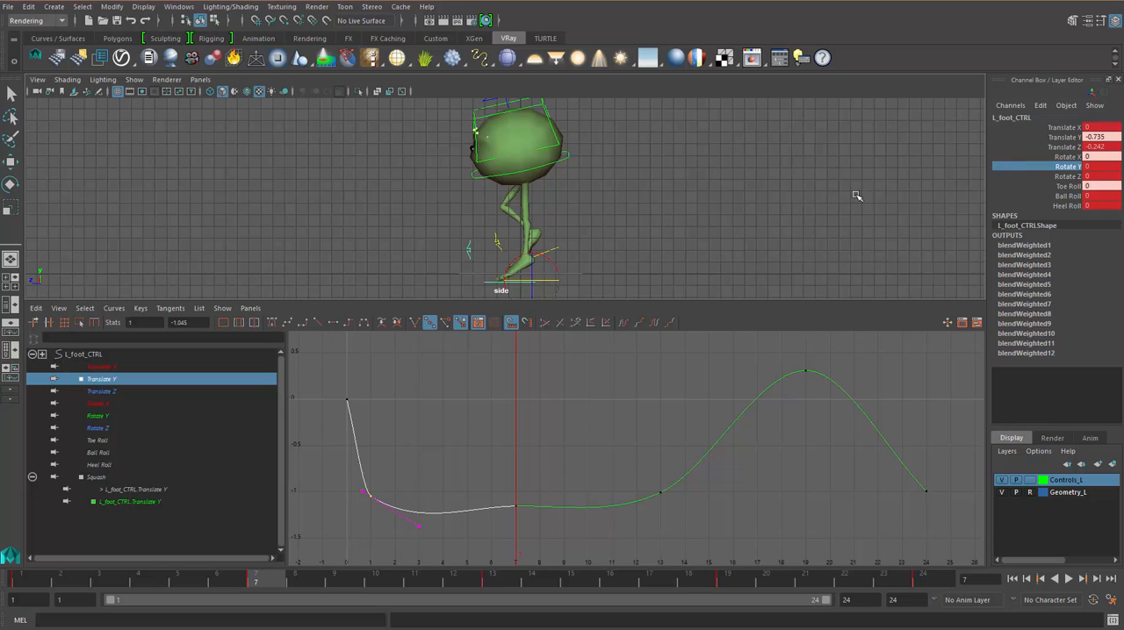
{"action": "mouse_move", "coordinate": [653, 477]}
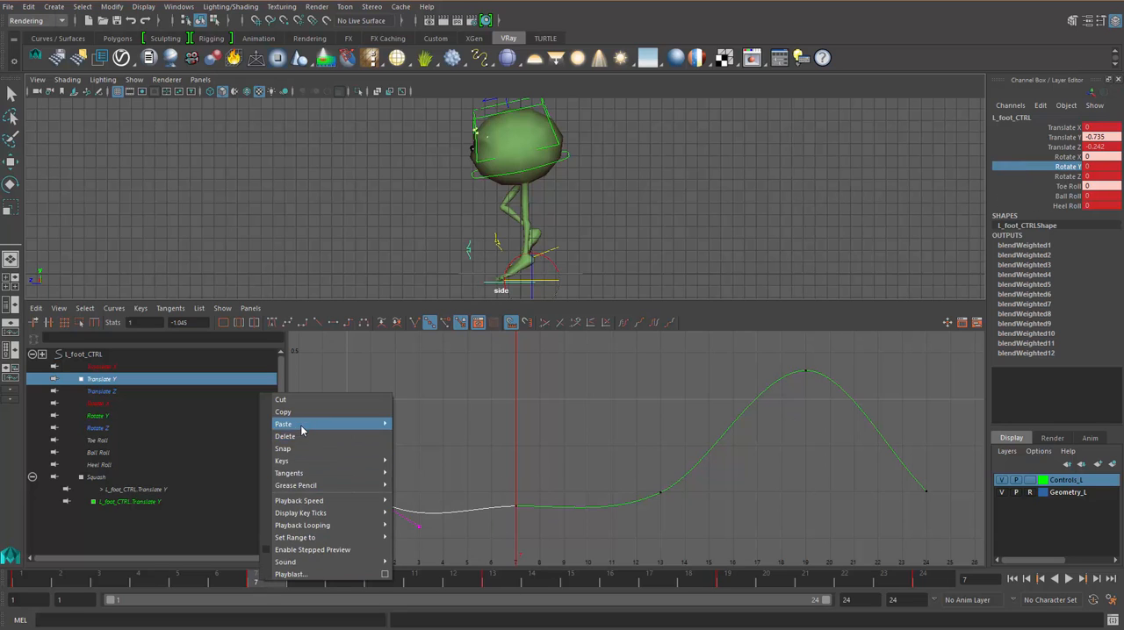
{"action": "left_click", "coordinate": [284, 423]}
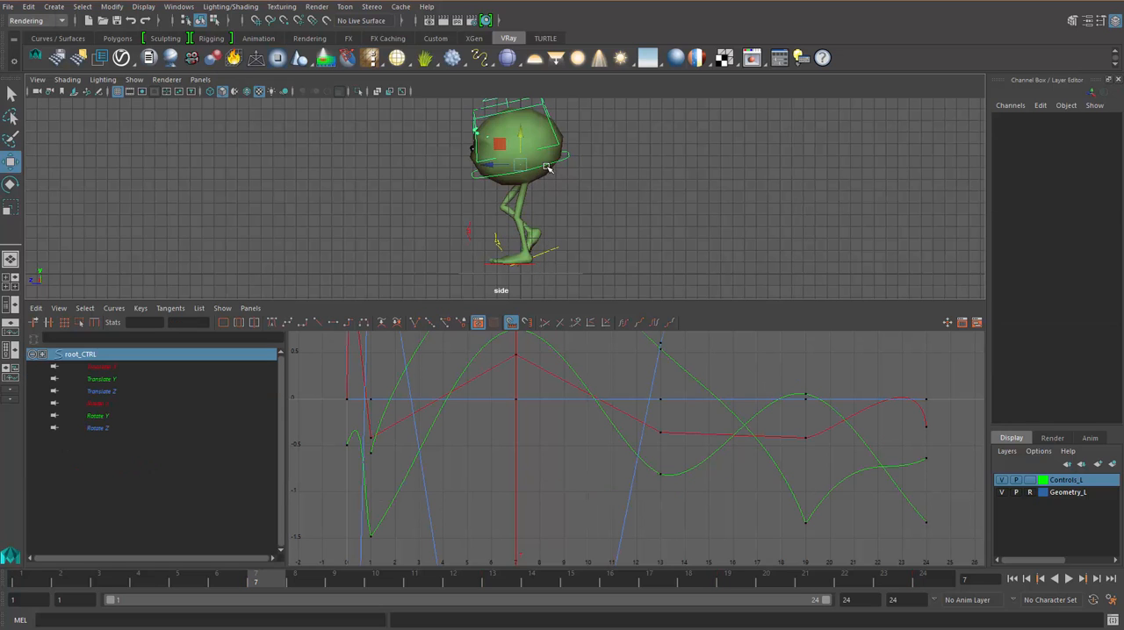
{"action": "left_click", "coordinate": [525, 141]}
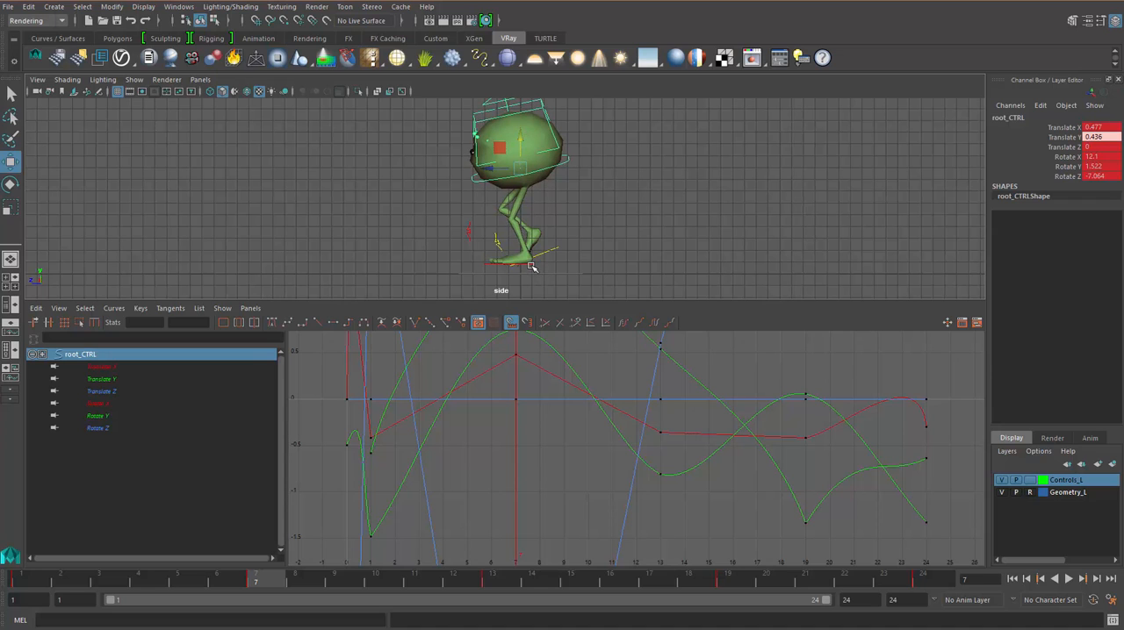
{"action": "left_click", "coordinate": [528, 236]}
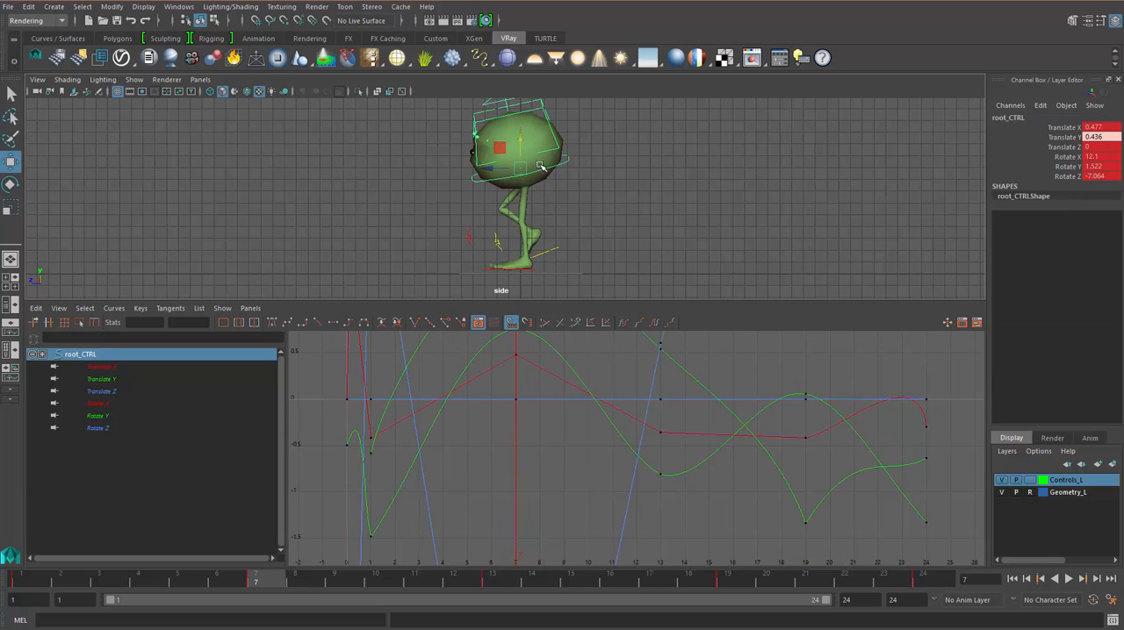
{"action": "left_click_drag", "start_coordinate": [541, 166], "coordinate": [520, 271]}
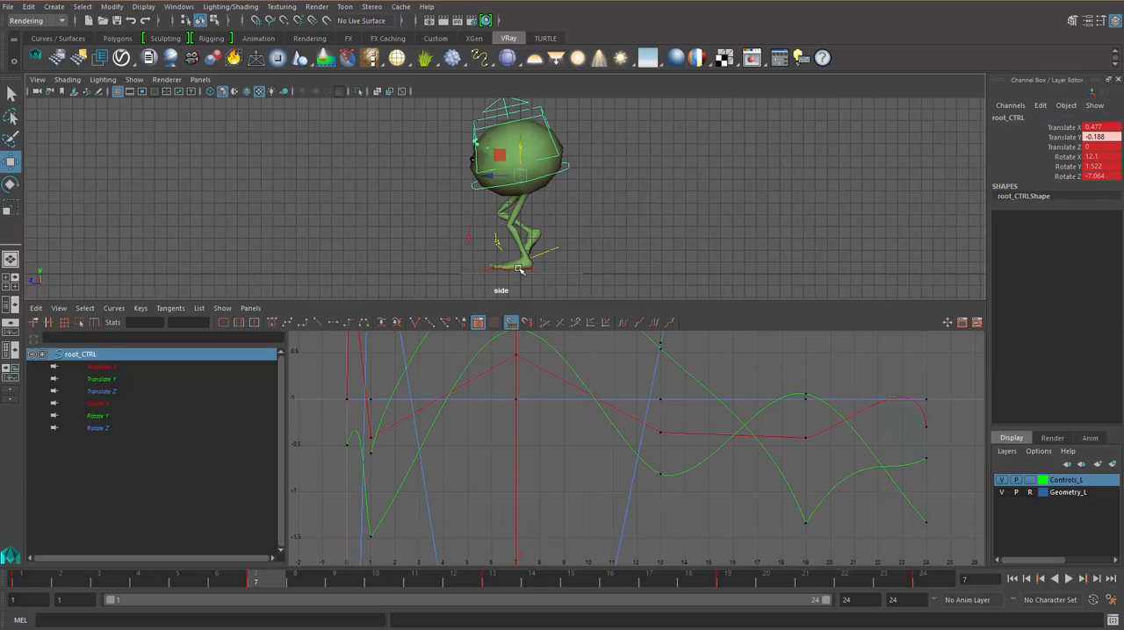
{"action": "left_click", "coordinate": [526, 253]}
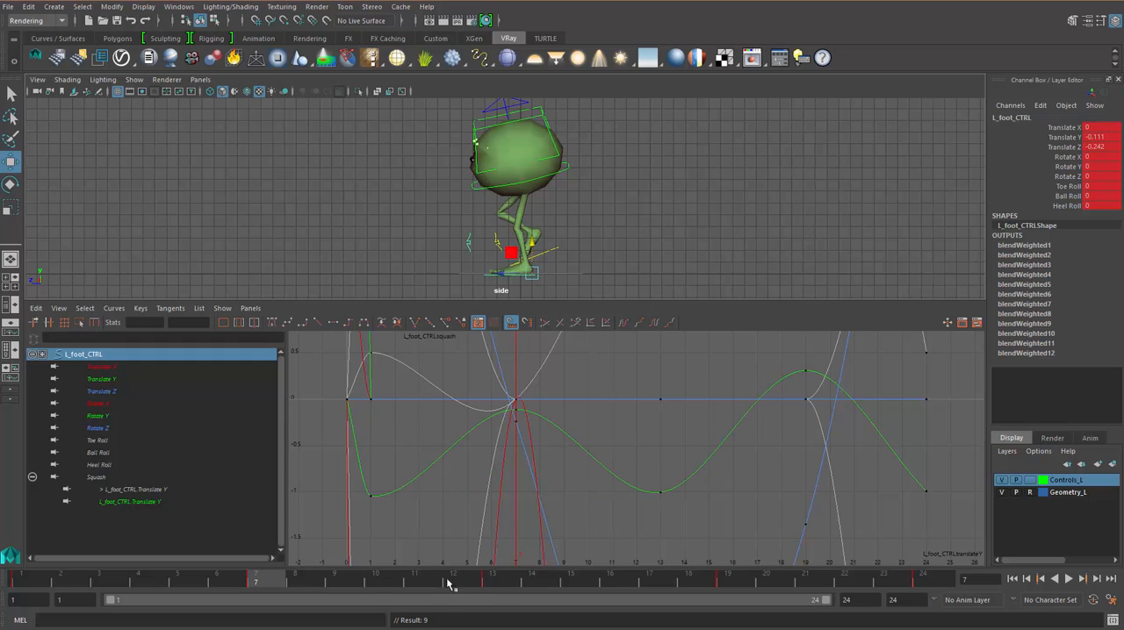
{"action": "mouse_move", "coordinate": [292, 594]}
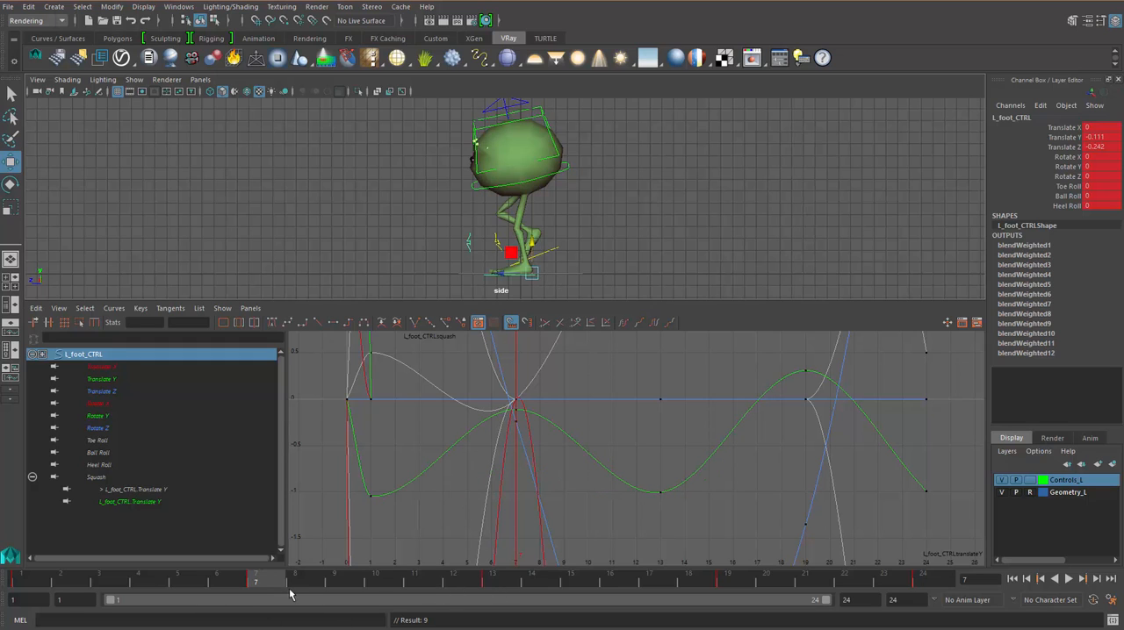
{"action": "left_click_drag", "start_coordinate": [256, 578], "coordinate": [729, 578]}
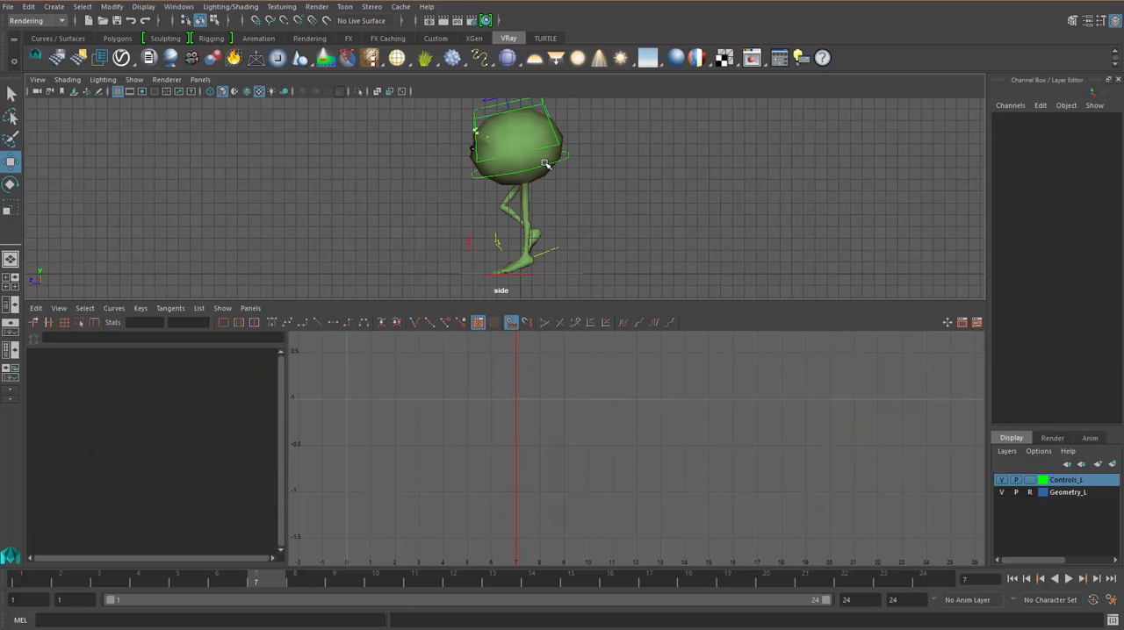
{"action": "left_click", "coordinate": [516, 141]}
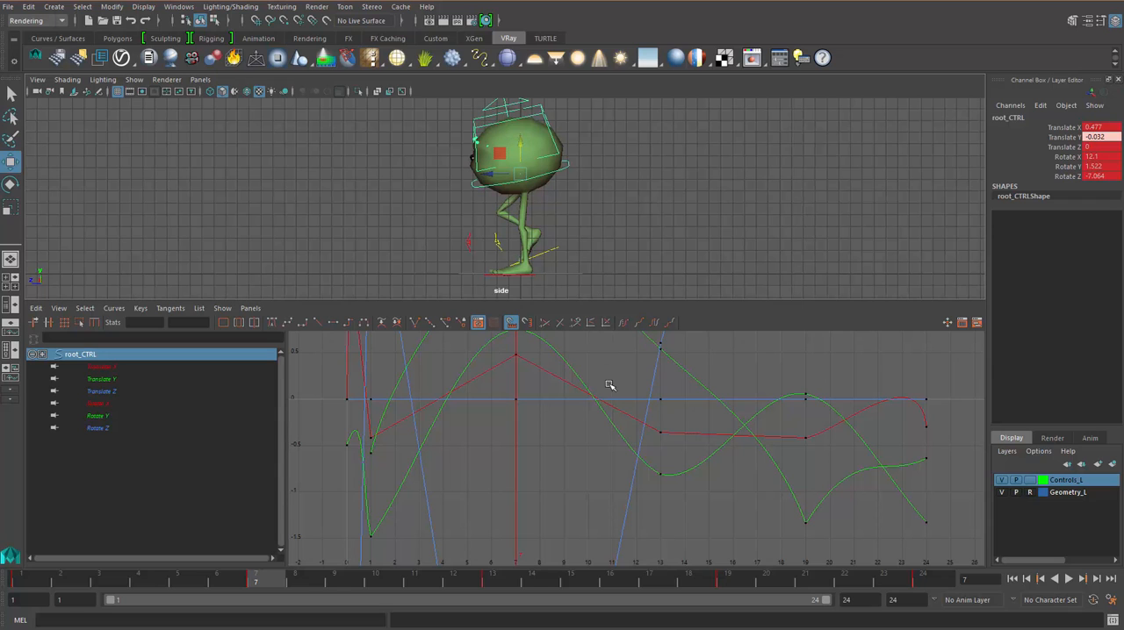
{"action": "left_click", "coordinate": [375, 595]}
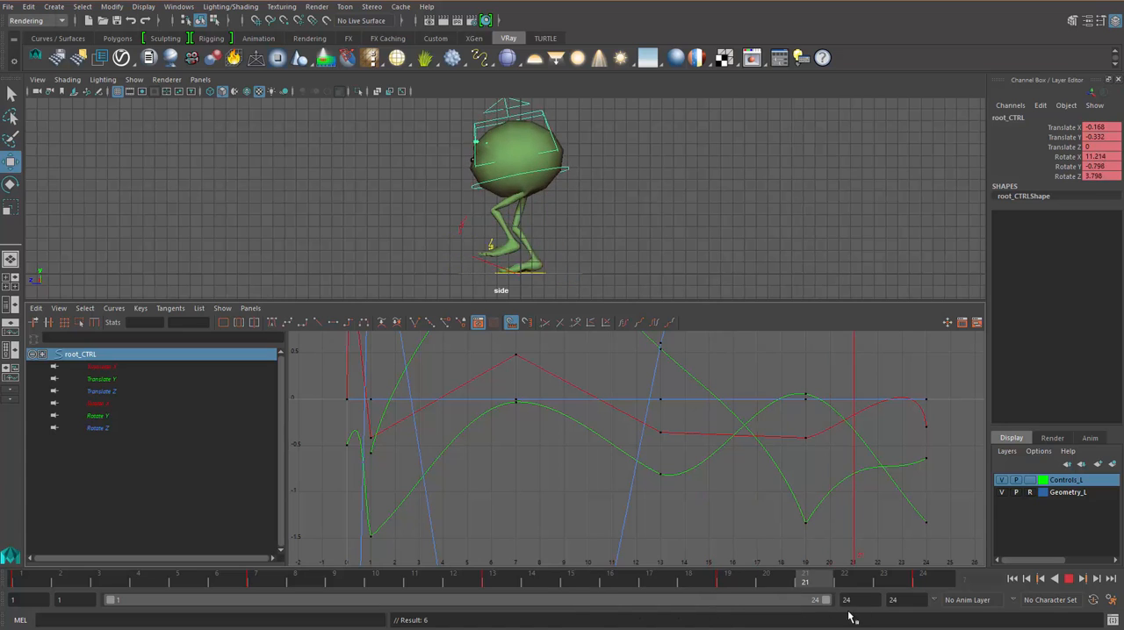
{"action": "left_click", "coordinate": [615, 595]}
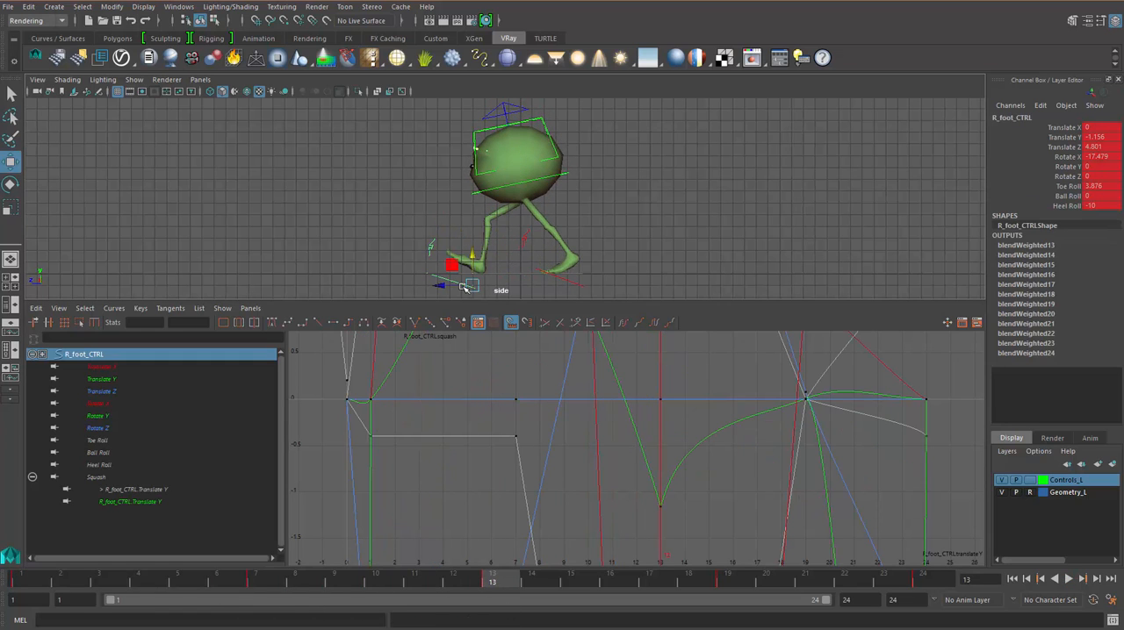
- Zero the R_foot_CTRL rotation channels, key them on the time slider, and clear the selection
{"action": "left_click", "coordinate": [1092, 156]}
{"action": "type", "text": "0"}
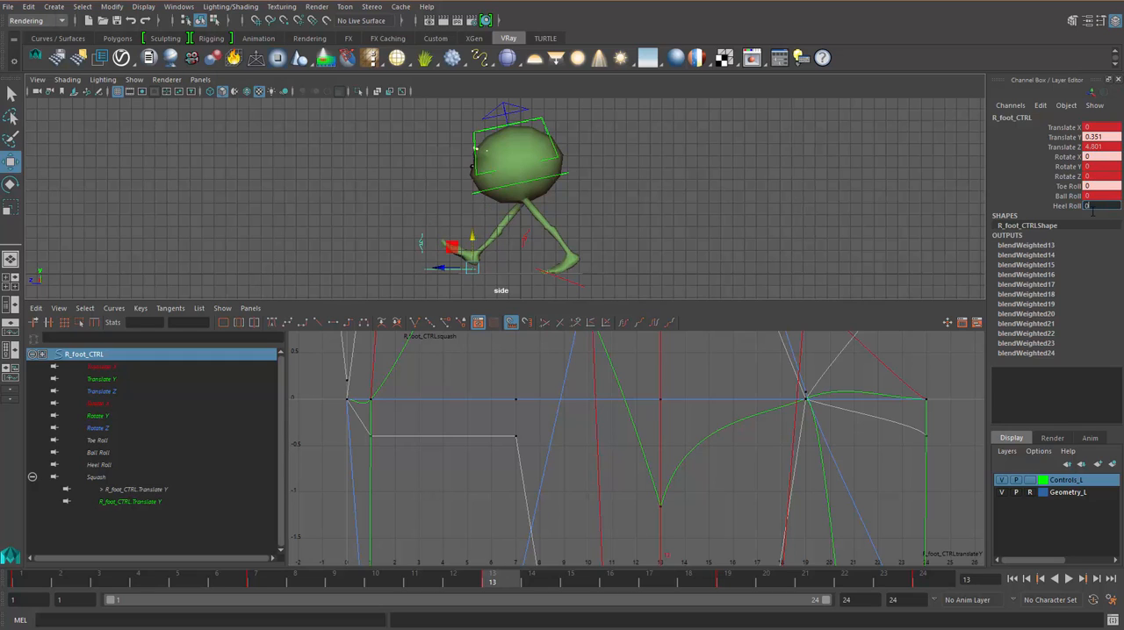
{"action": "right_click", "coordinate": [493, 593]}
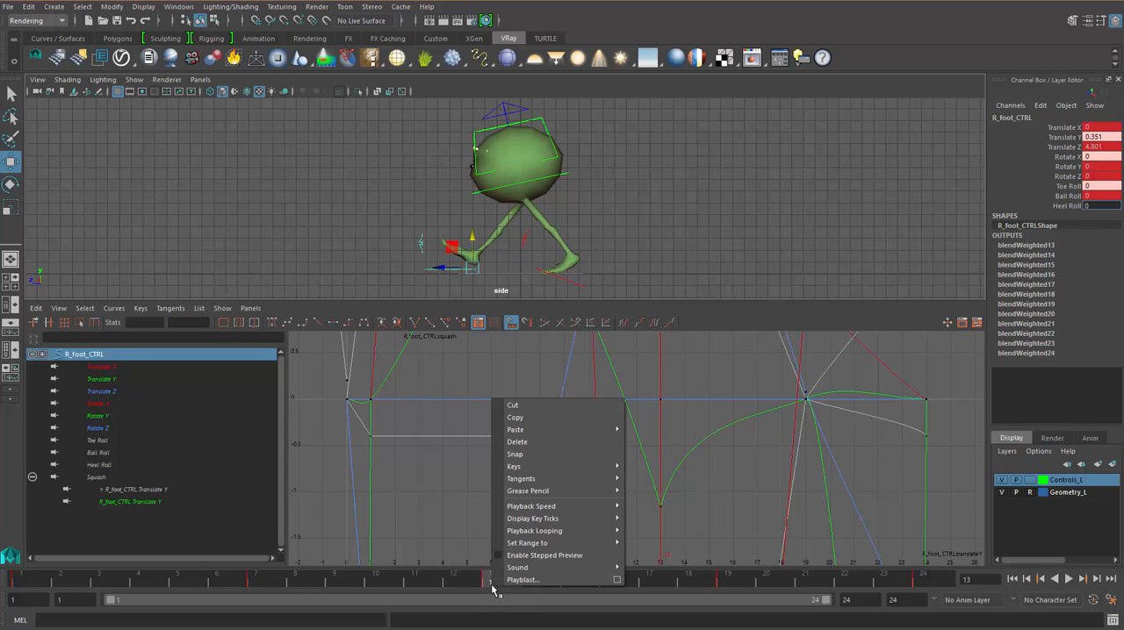
{"action": "mouse_move", "coordinate": [530, 518]}
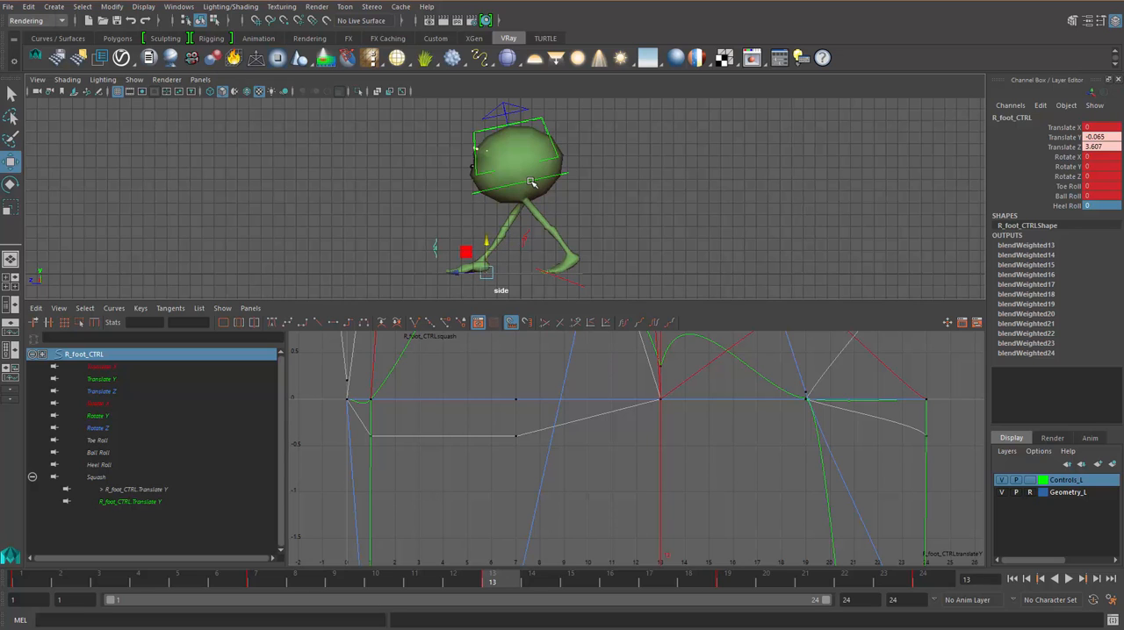
{"action": "left_click", "coordinate": [518, 161]}
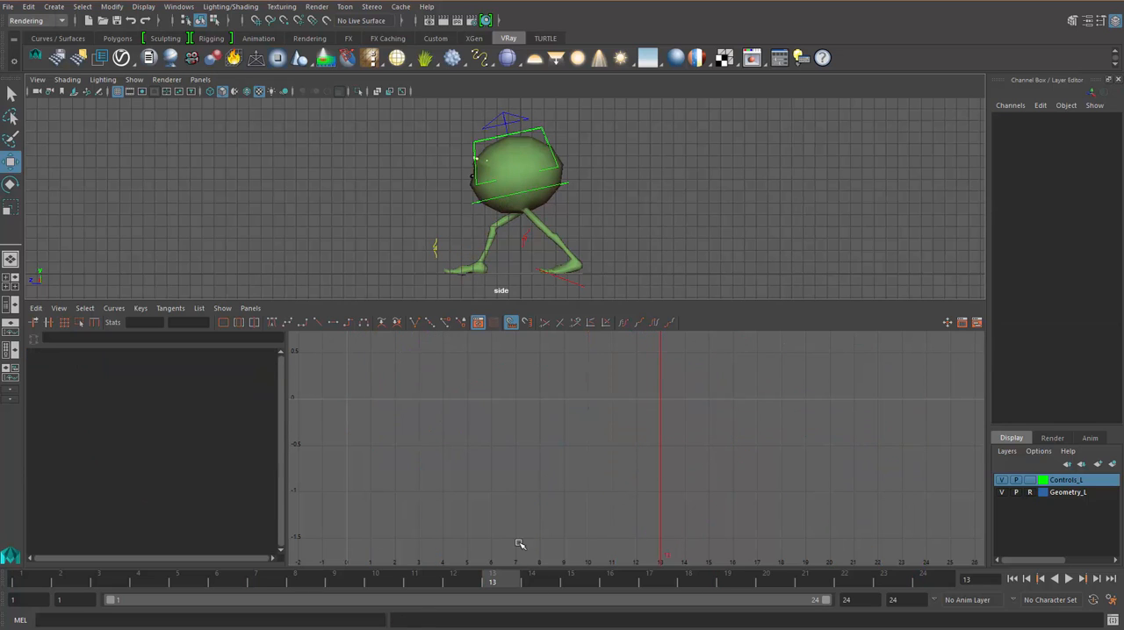
{"action": "mouse_move", "coordinate": [472, 281]}
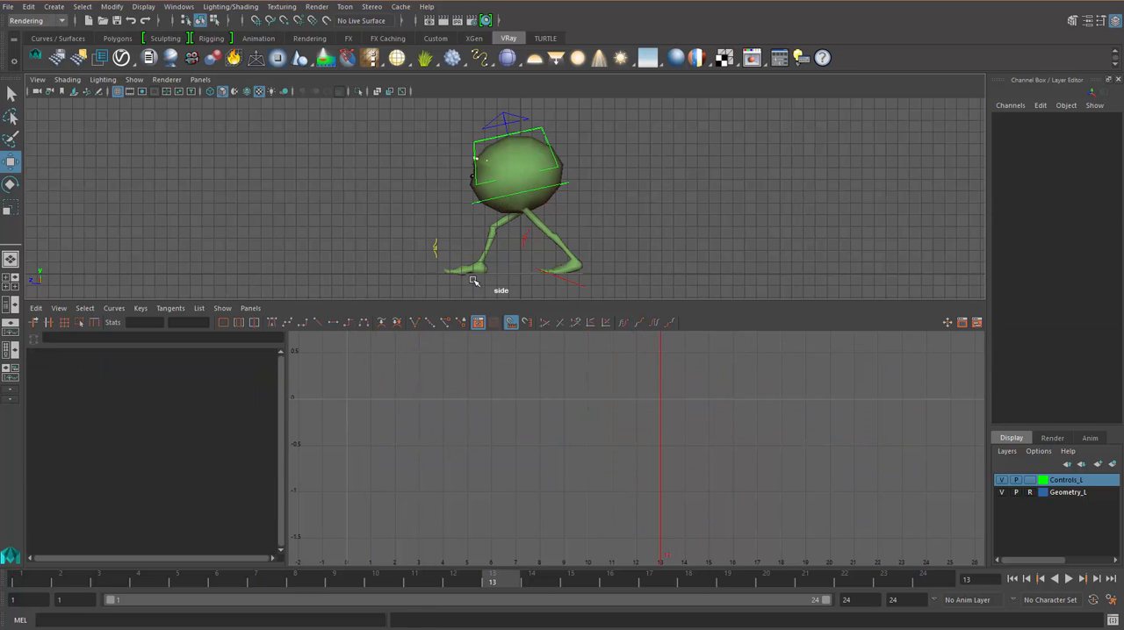
{"action": "left_click", "coordinate": [501, 270]}
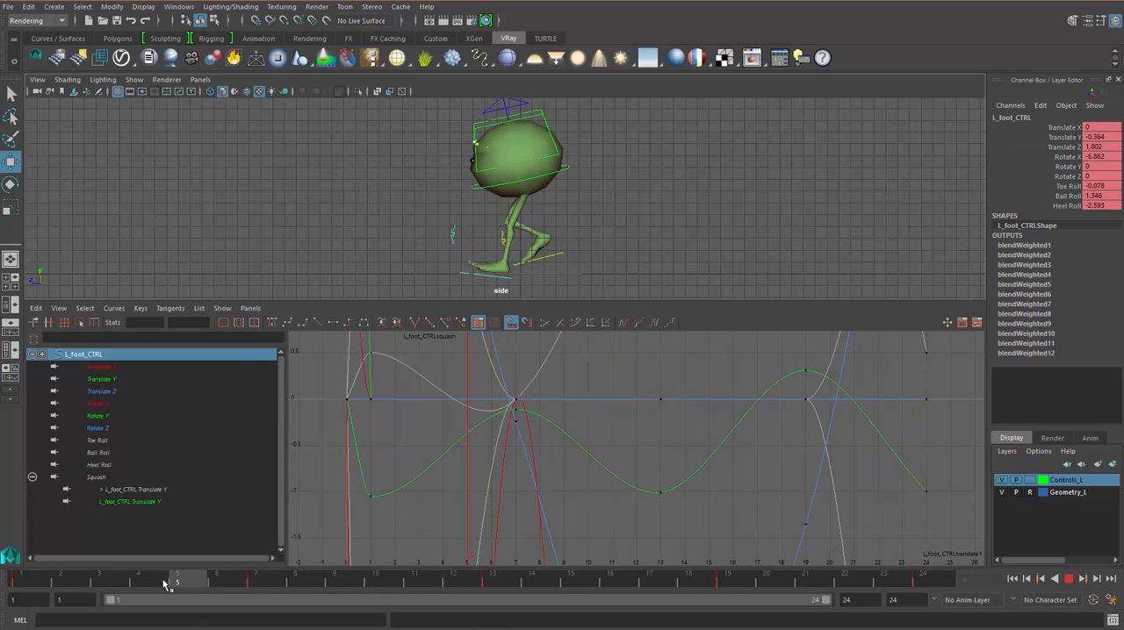
{"action": "left_click", "coordinate": [217, 589]}
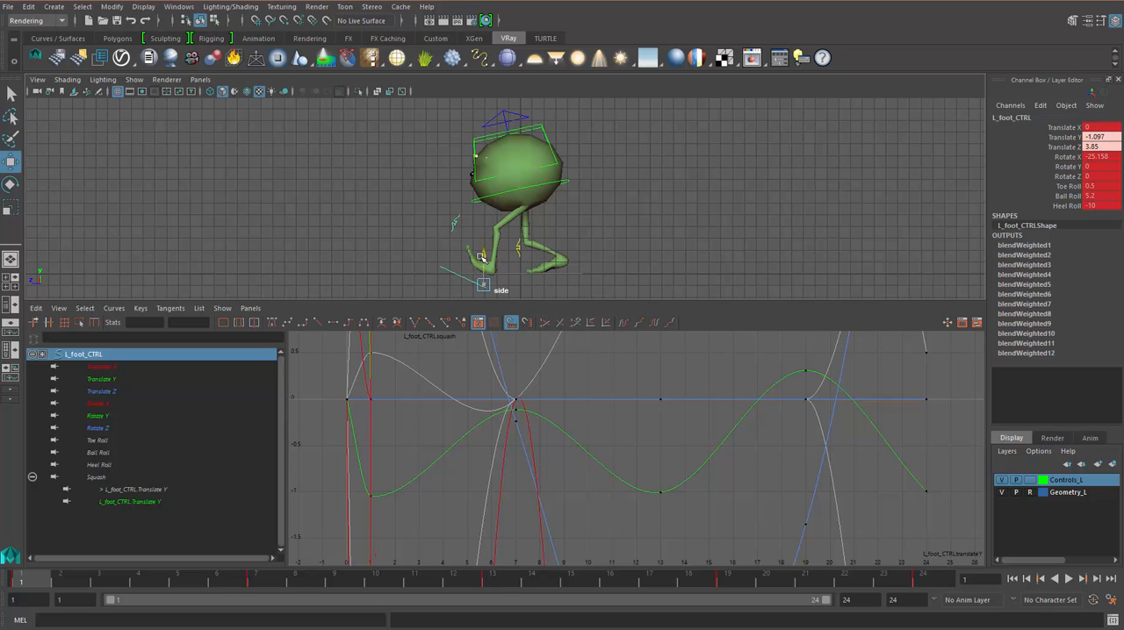
{"action": "left_click", "coordinate": [1078, 580]}
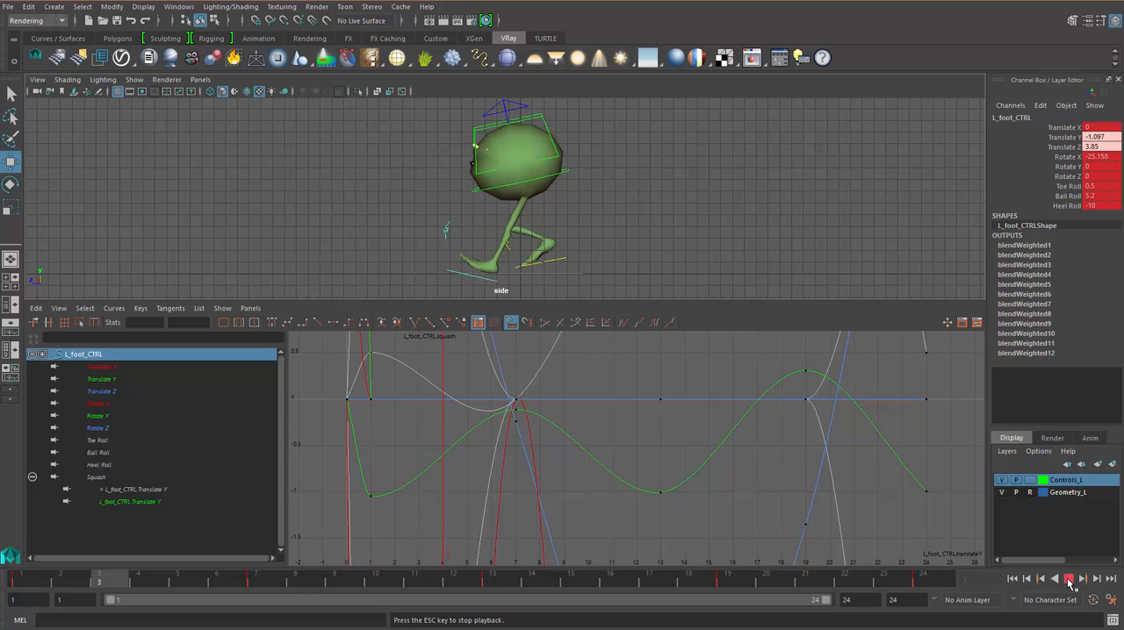
{"action": "left_click", "coordinate": [1067, 582]}
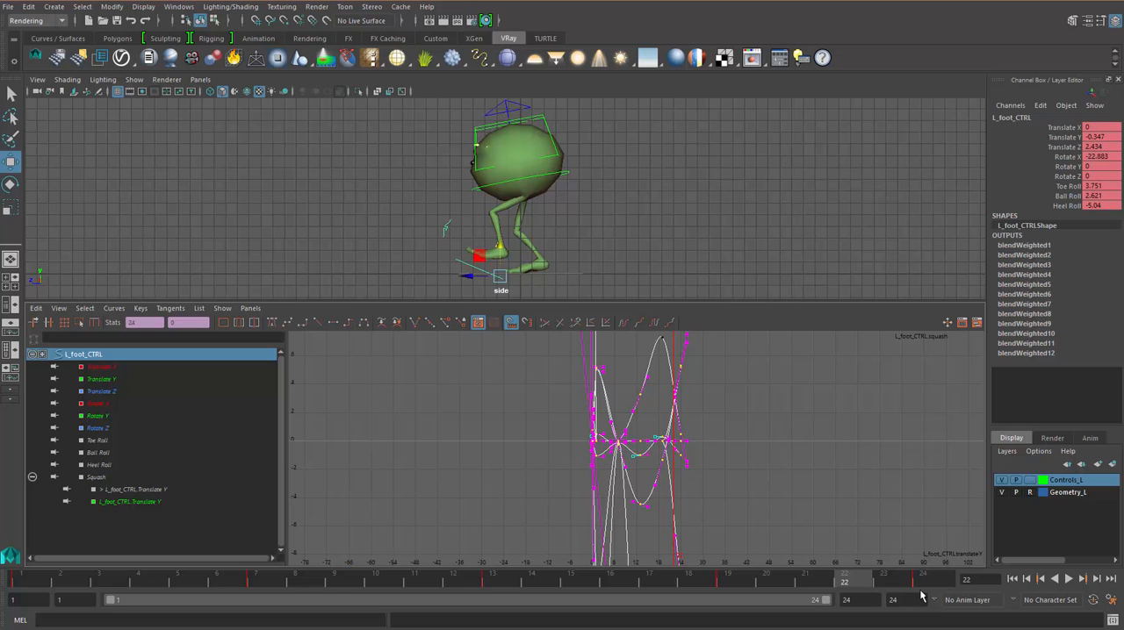
- Isolate the left foot's Translate Y curve, showing its bouncing-ball arc
{"action": "left_click", "coordinate": [99, 379]}
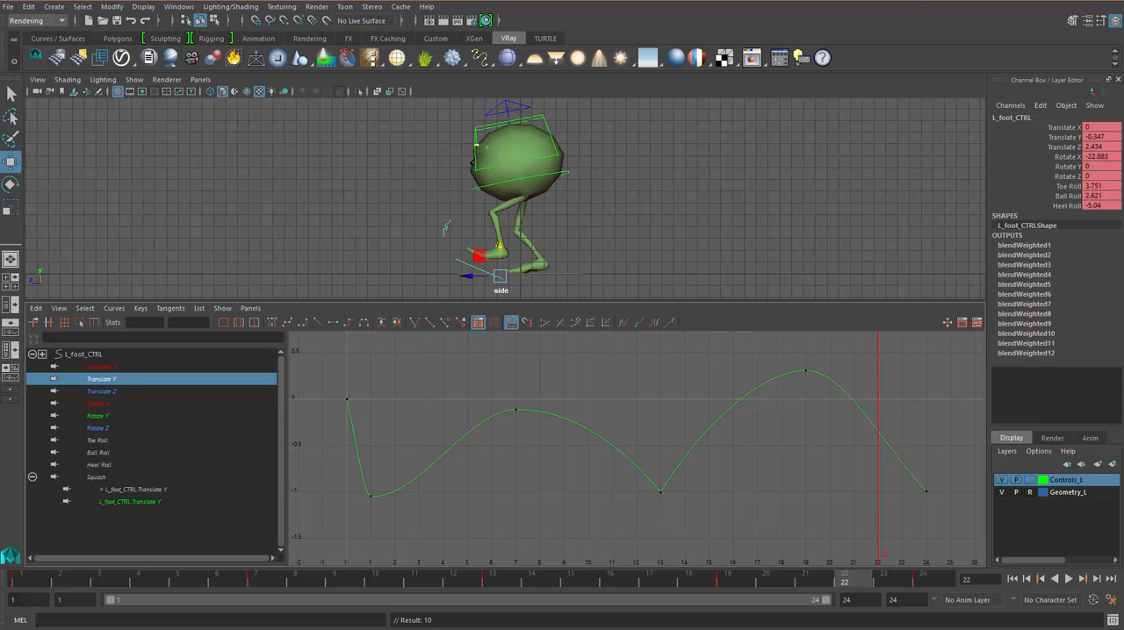
{"action": "mouse_move", "coordinate": [337, 446]}
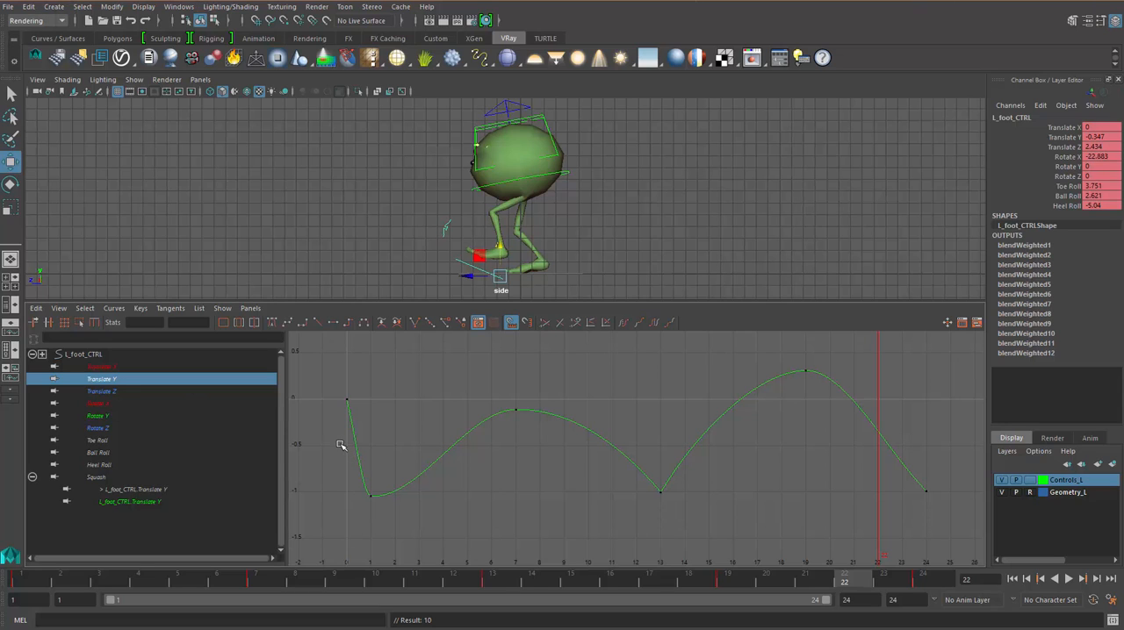